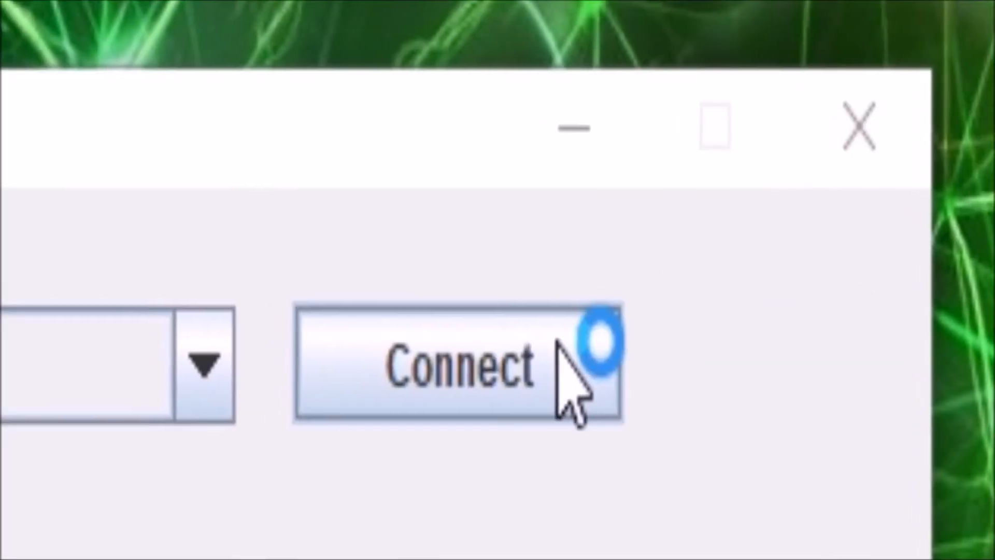
- Select COM4 from the port list and start connecting to the saber
click(457, 364)
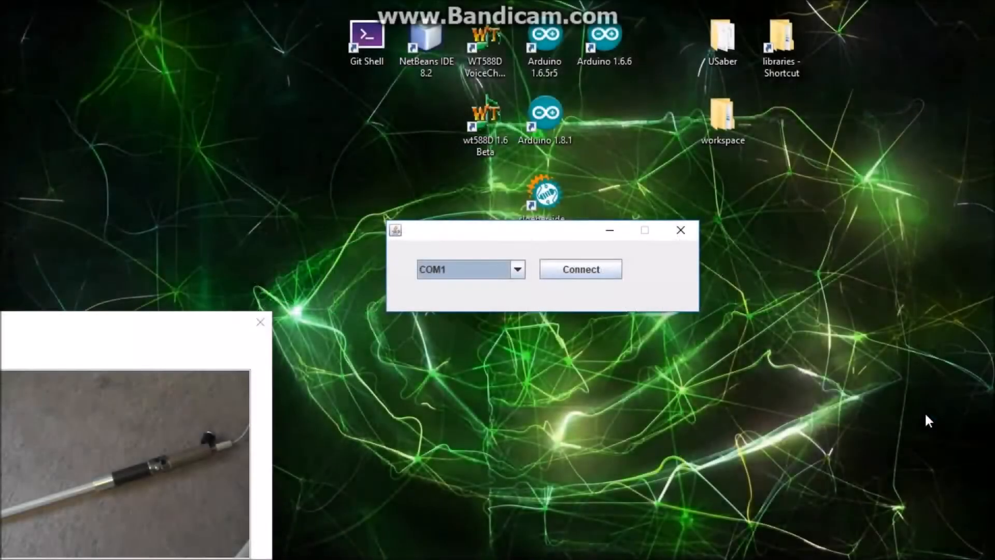
mouse_move(933, 414)
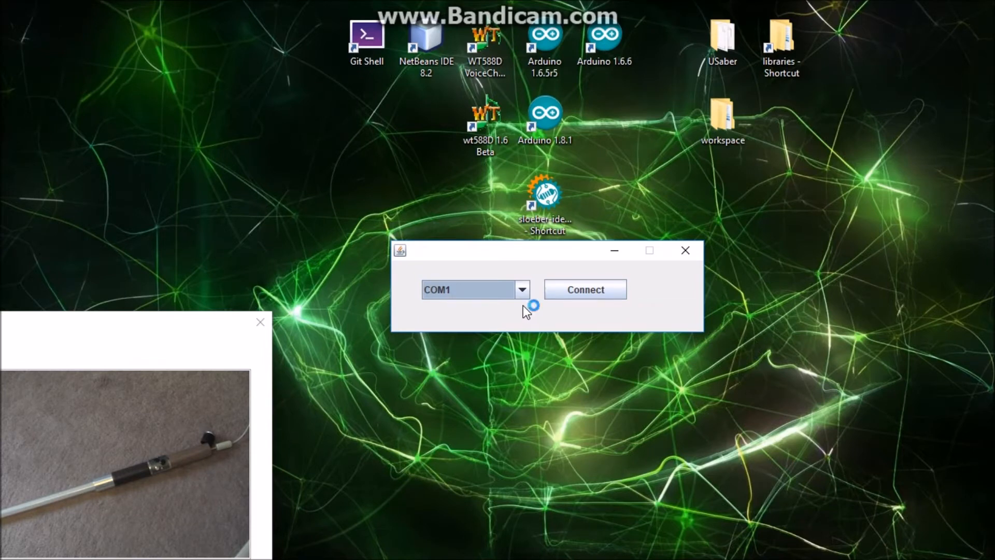
mouse_move(527, 311)
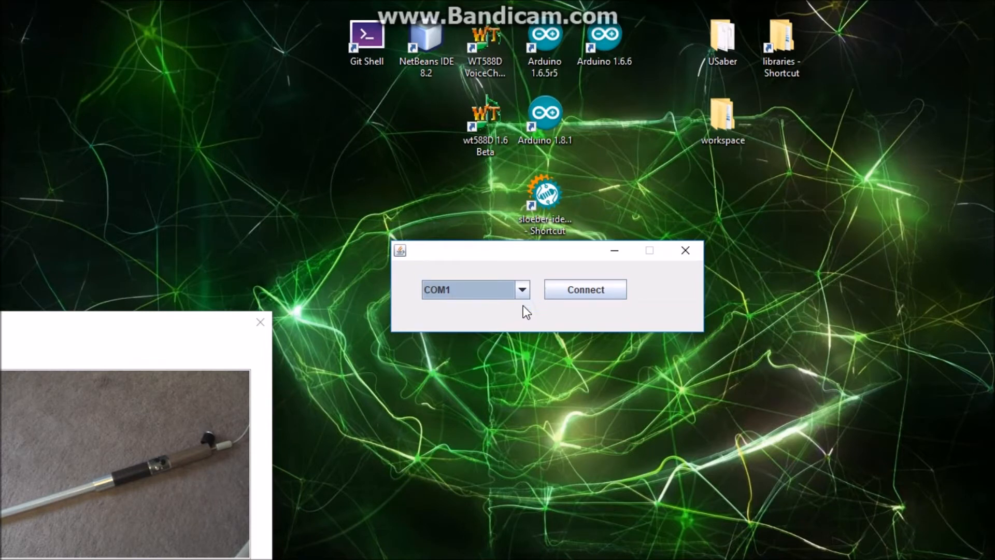
click(583, 289)
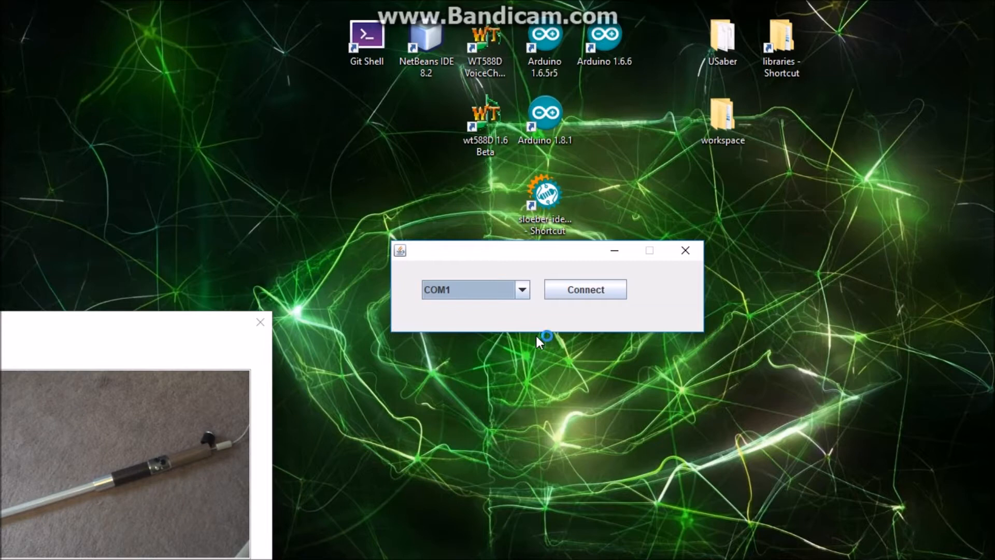
mouse_move(258, 448)
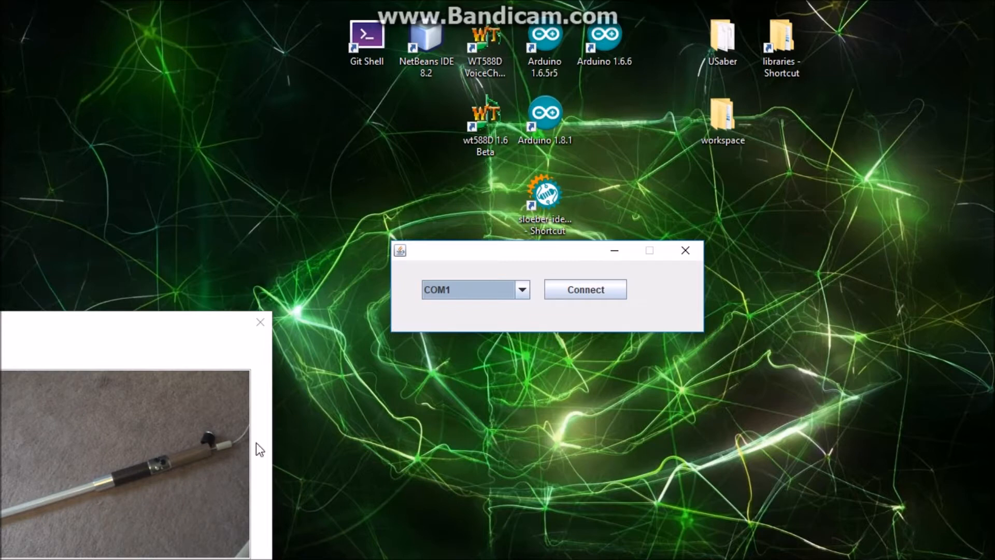
mouse_move(336, 441)
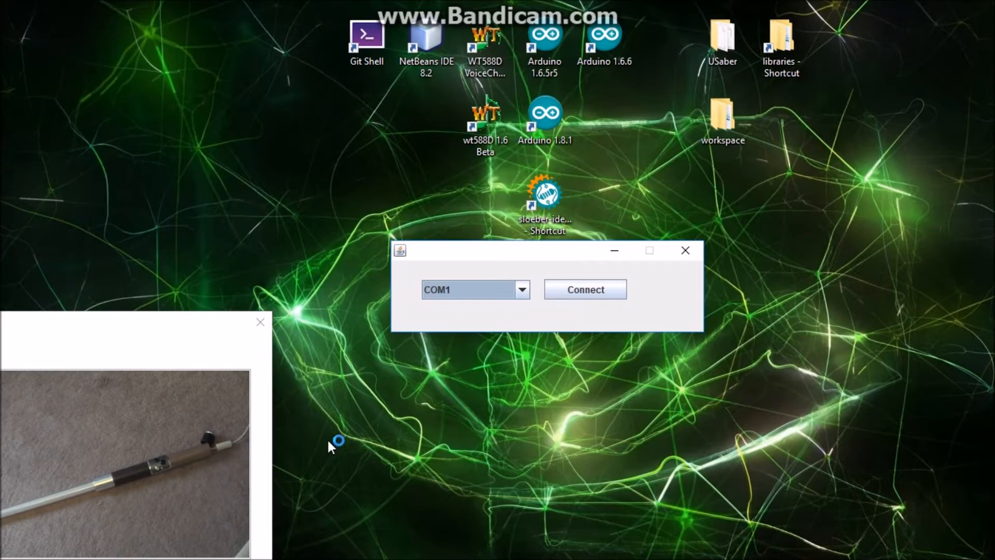
mouse_move(377, 437)
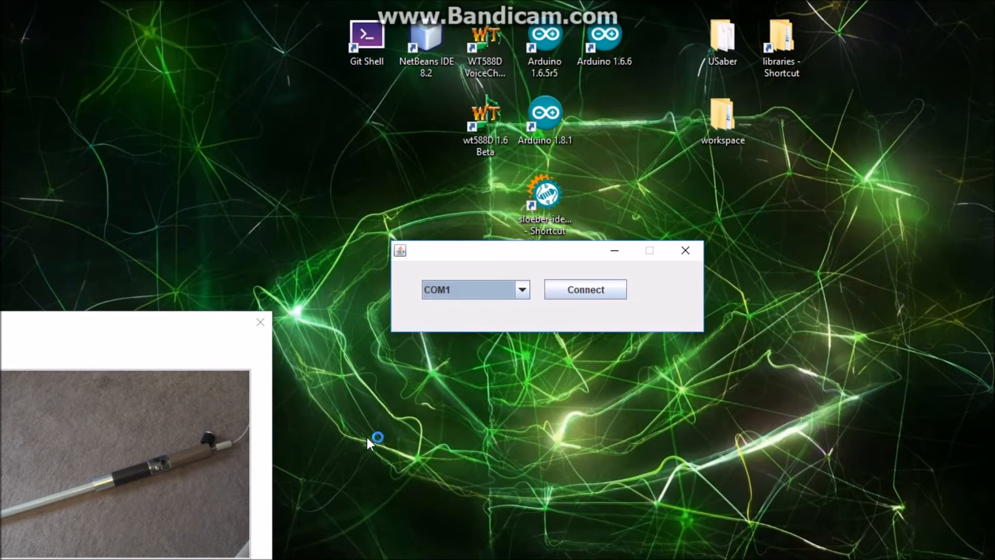
mouse_move(371, 442)
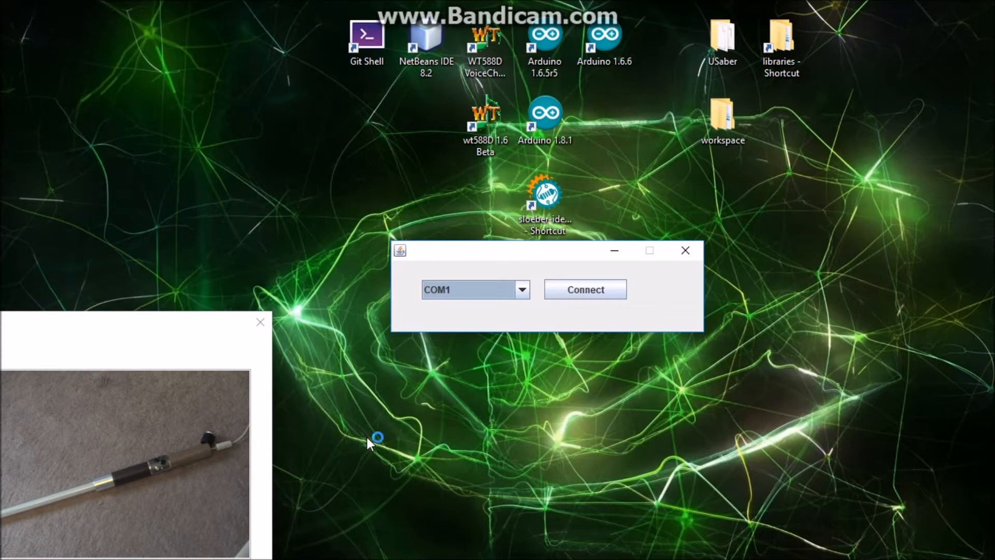
mouse_move(374, 439)
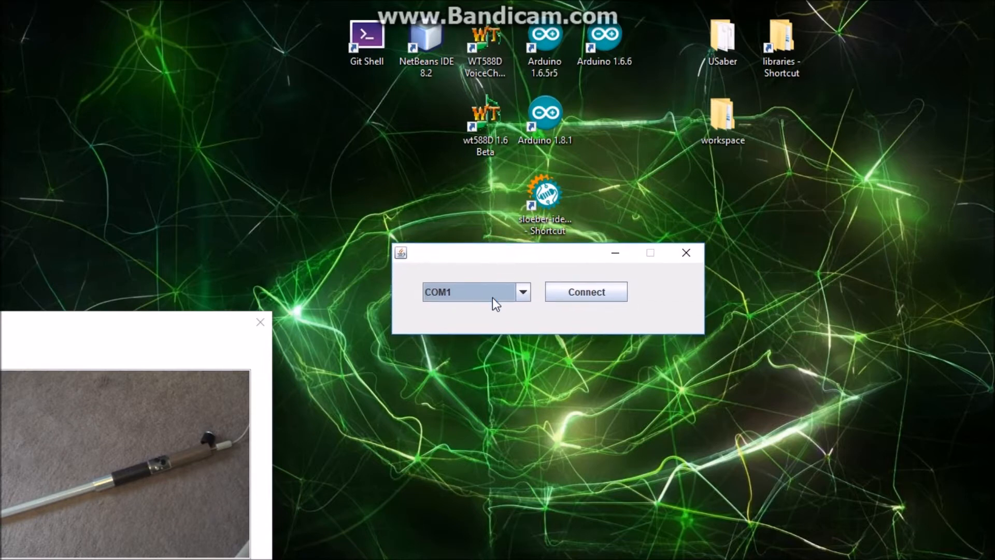
click(523, 291)
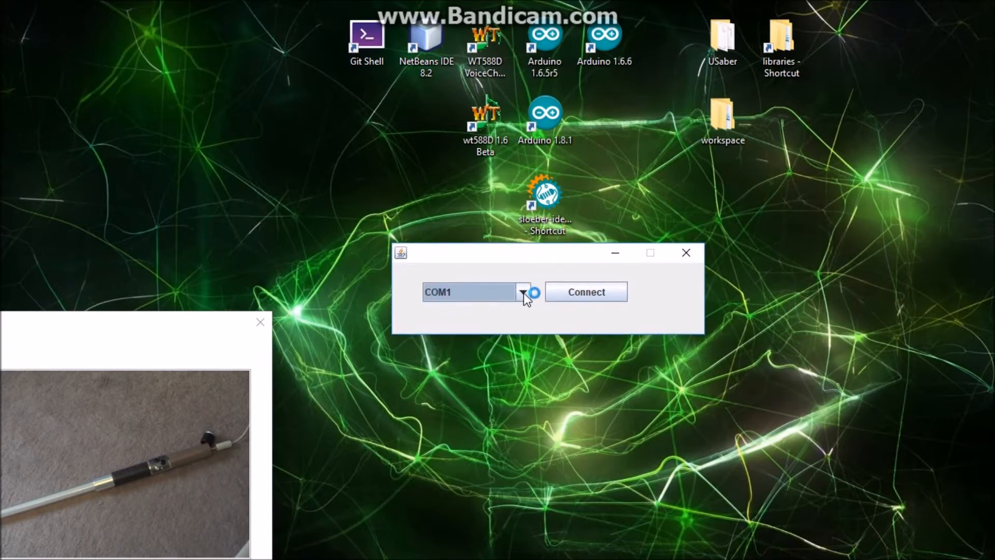
click(524, 292)
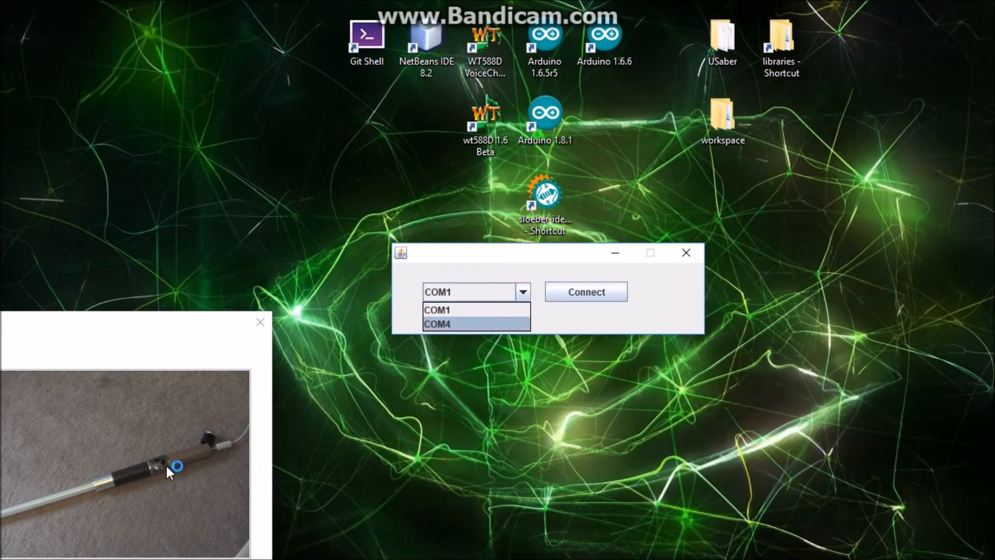
mouse_move(197, 459)
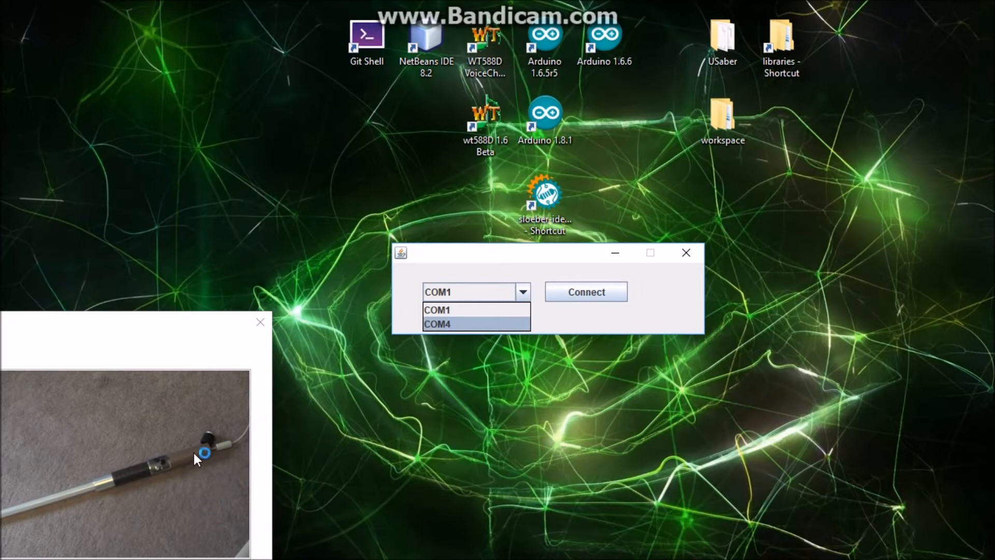
mouse_move(406, 332)
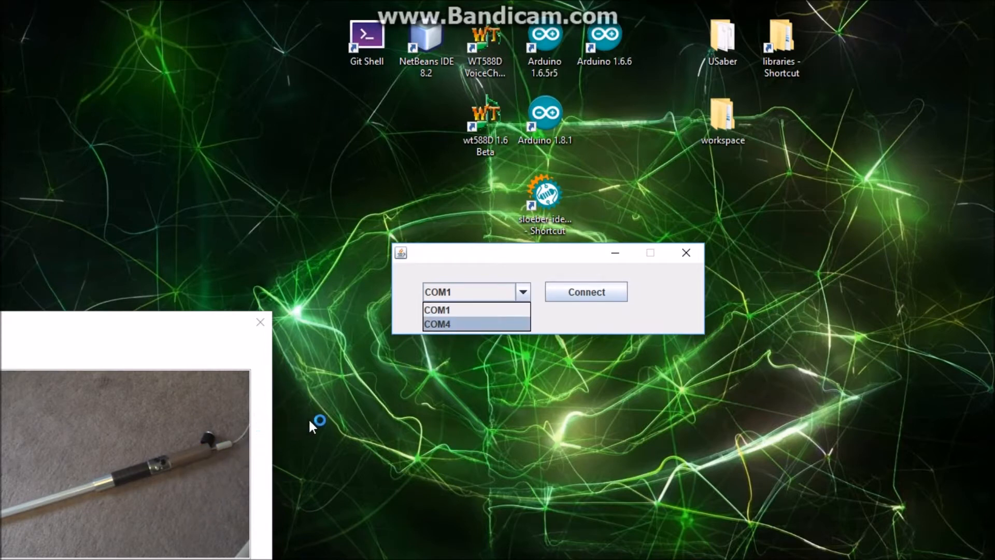
mouse_move(461, 324)
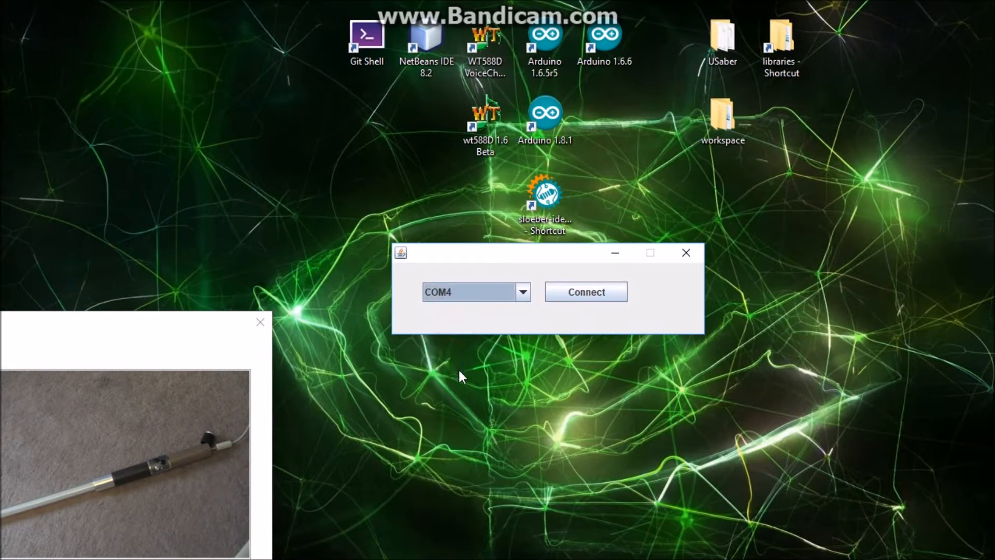
click(586, 292)
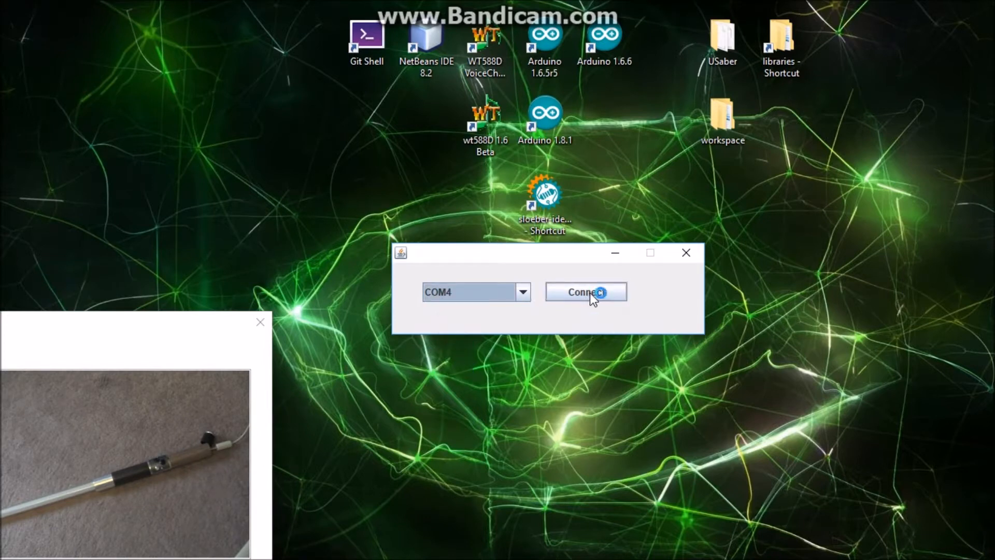
- Connect over COM4 until the main settings menu with its option categories loads
click(585, 292)
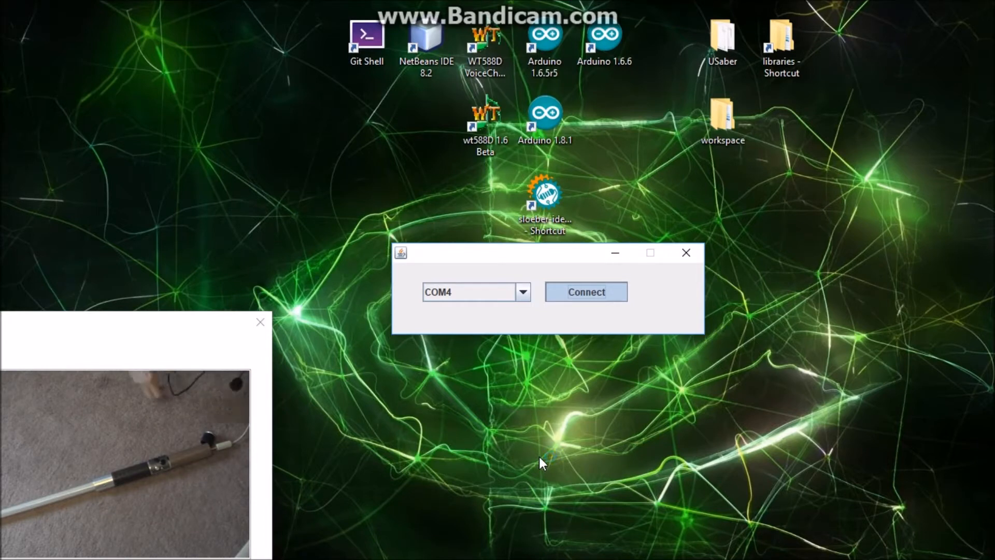
mouse_move(550, 457)
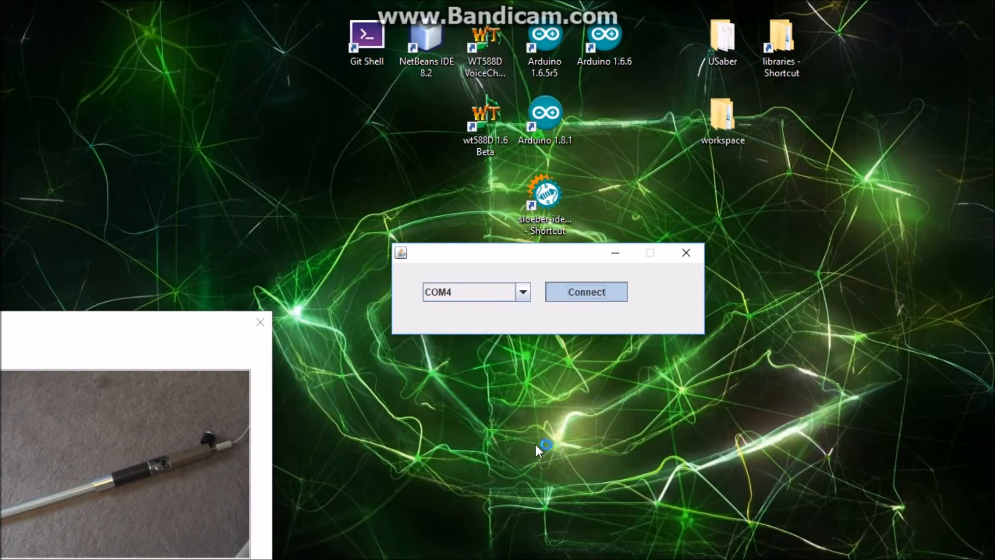
click(584, 292)
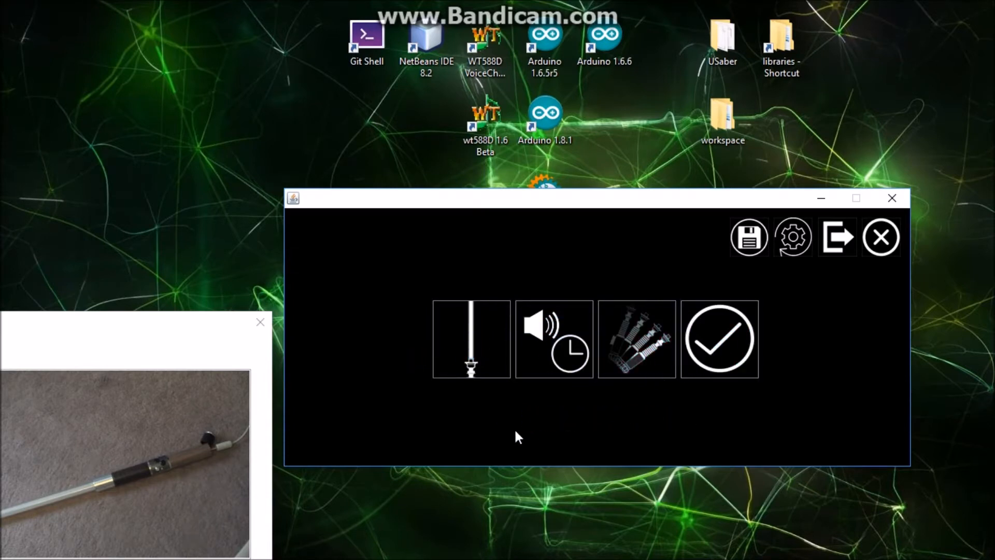
mouse_move(636, 338)
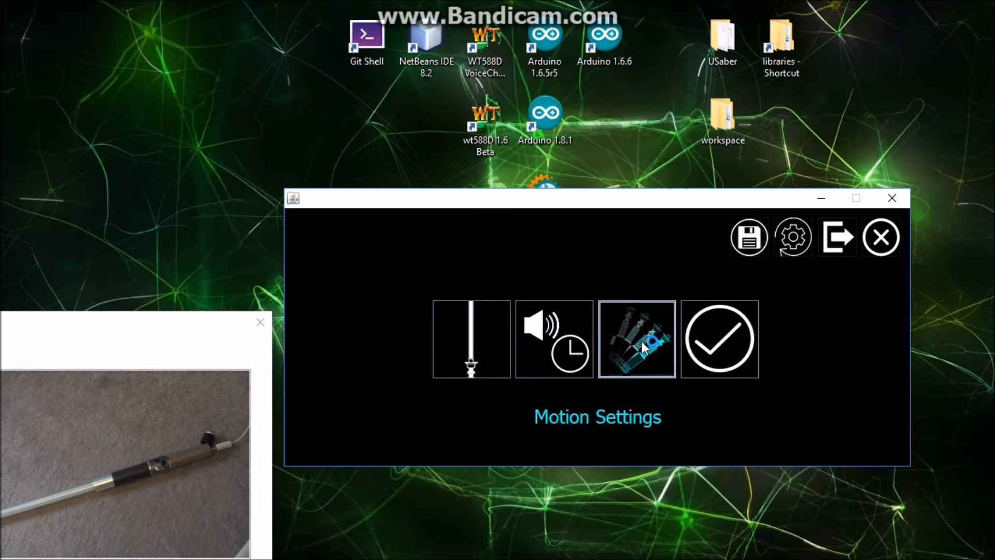
click(635, 337)
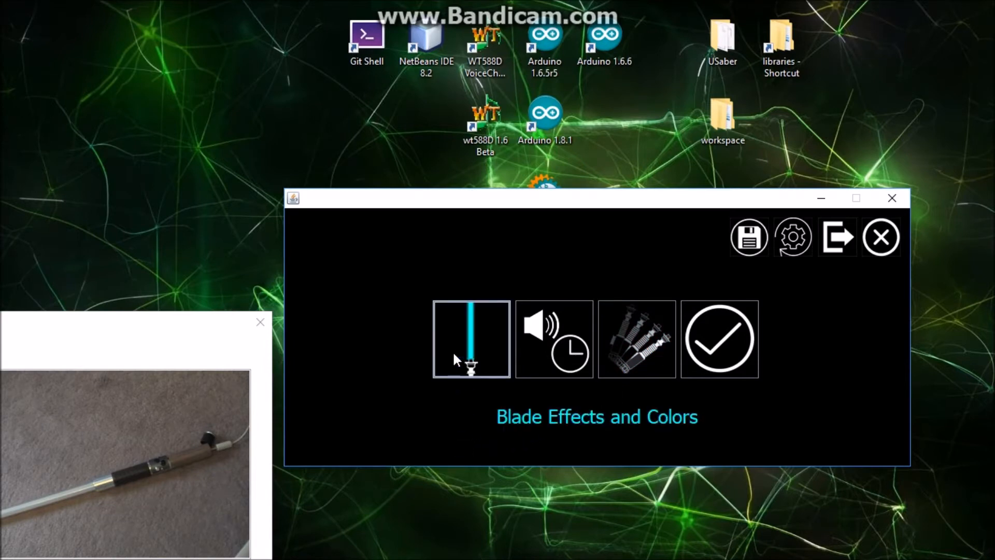
click(554, 338)
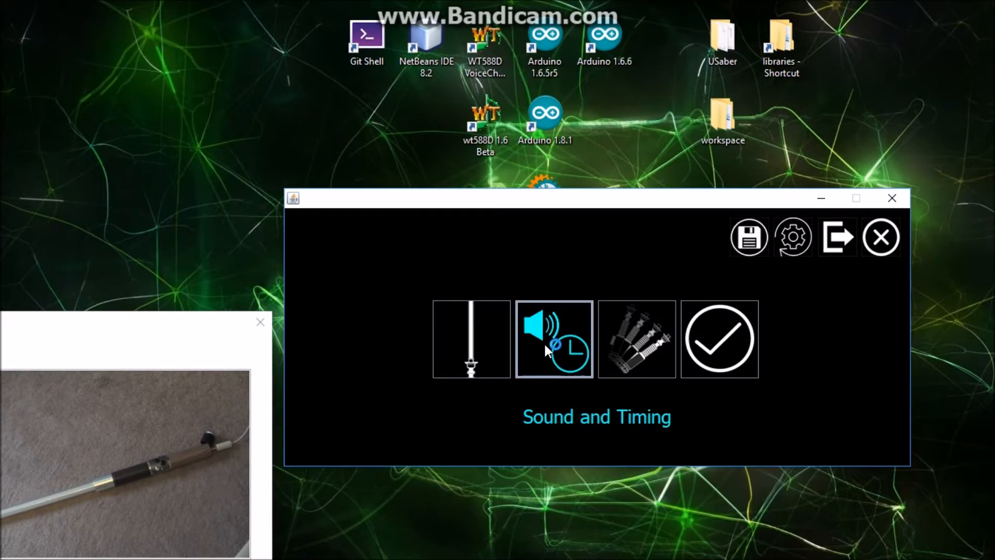
click(636, 338)
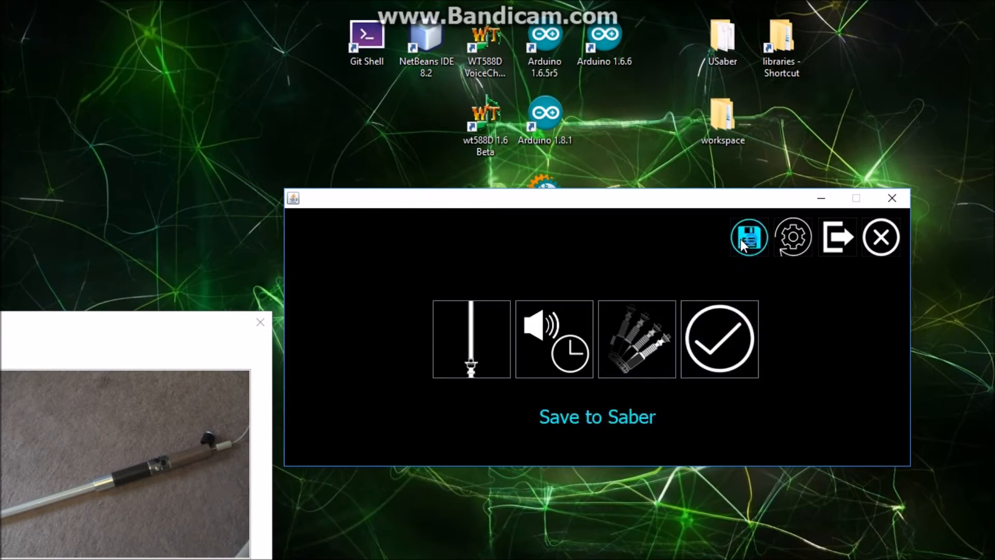
mouse_move(793, 236)
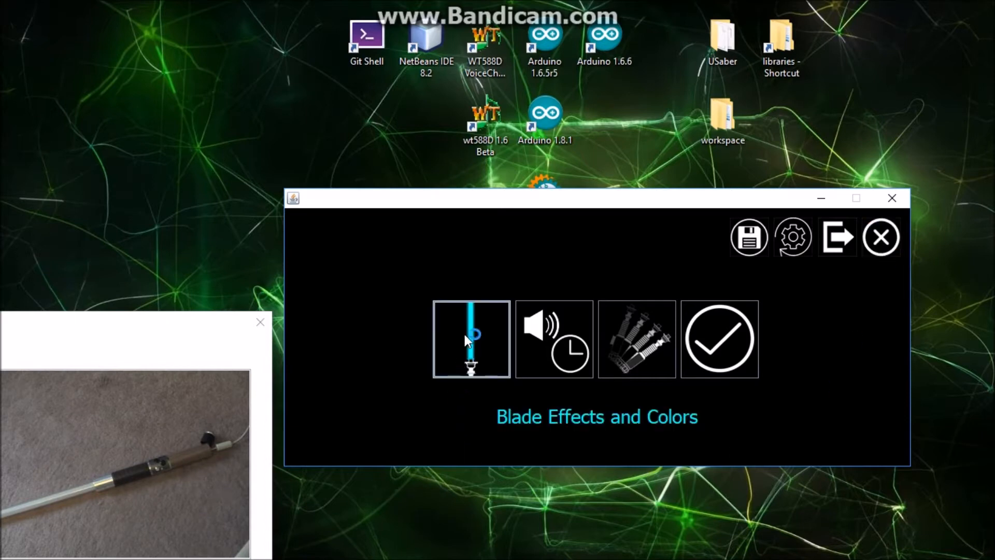
click(470, 338)
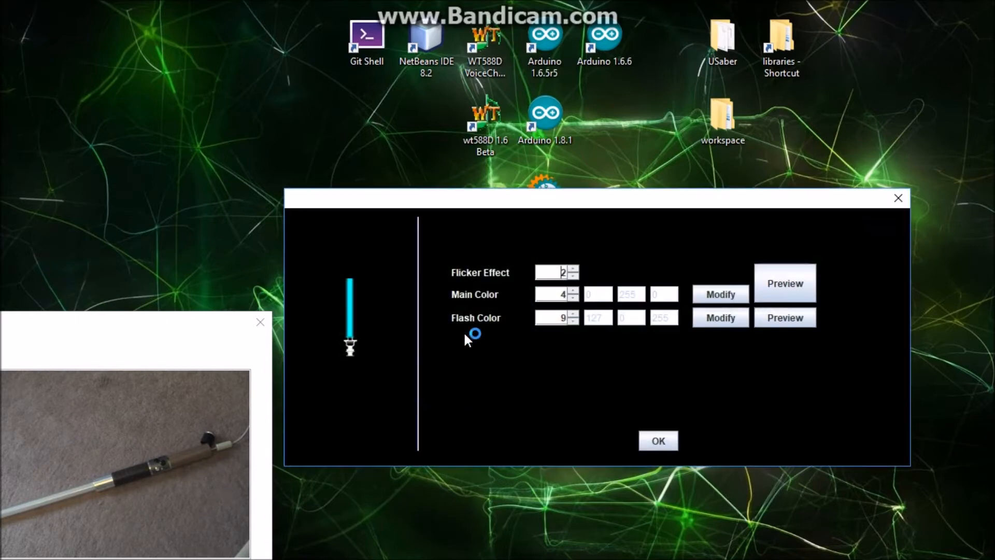
mouse_move(336, 349)
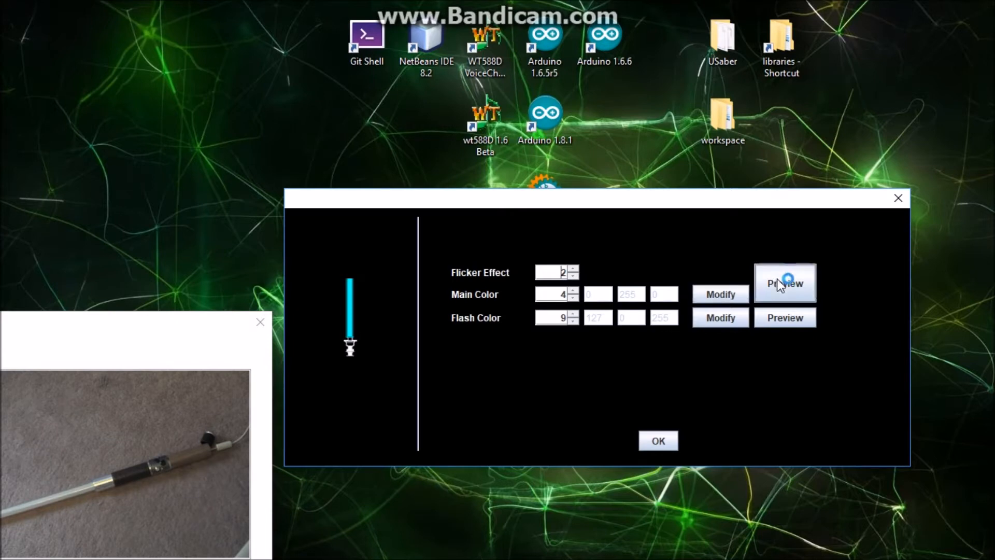
click(784, 283)
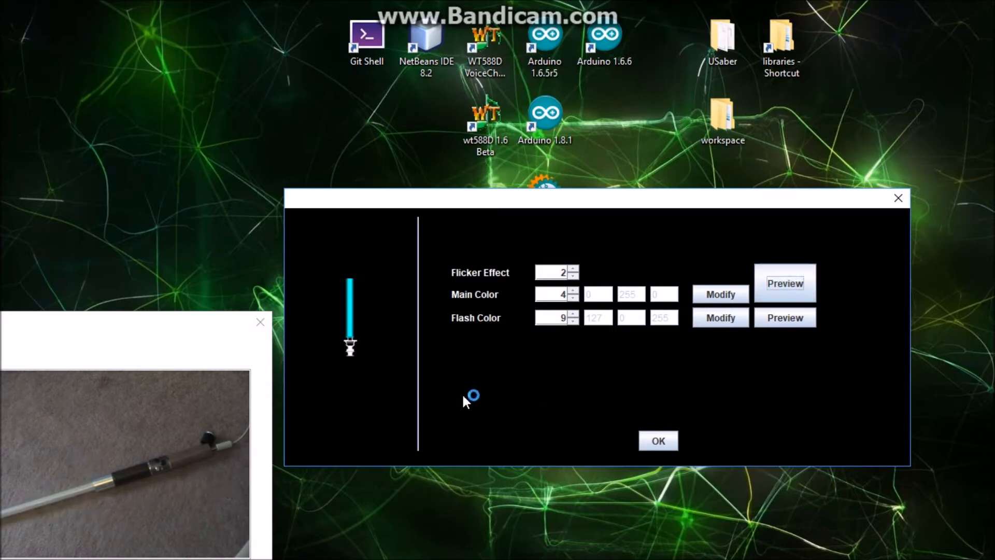
click(573, 269)
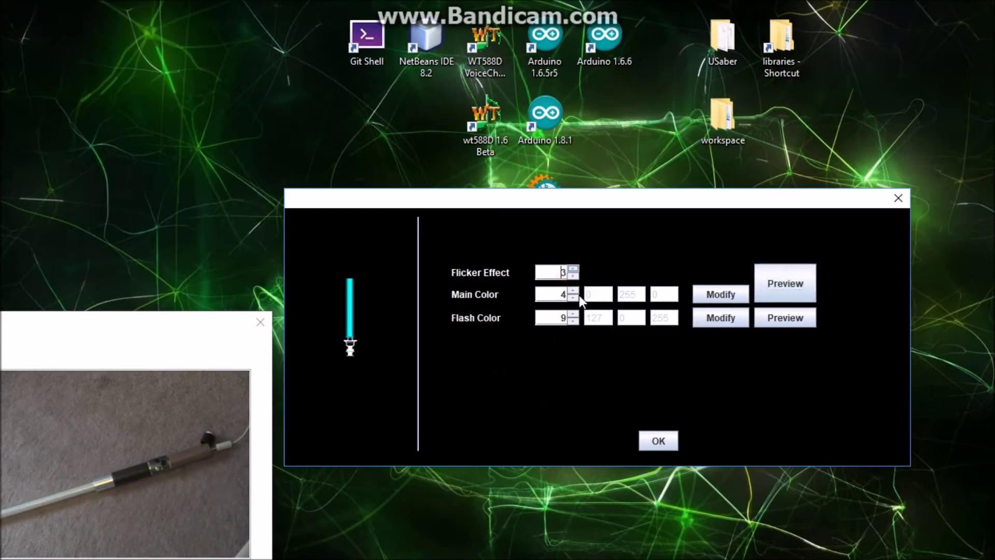
click(784, 283)
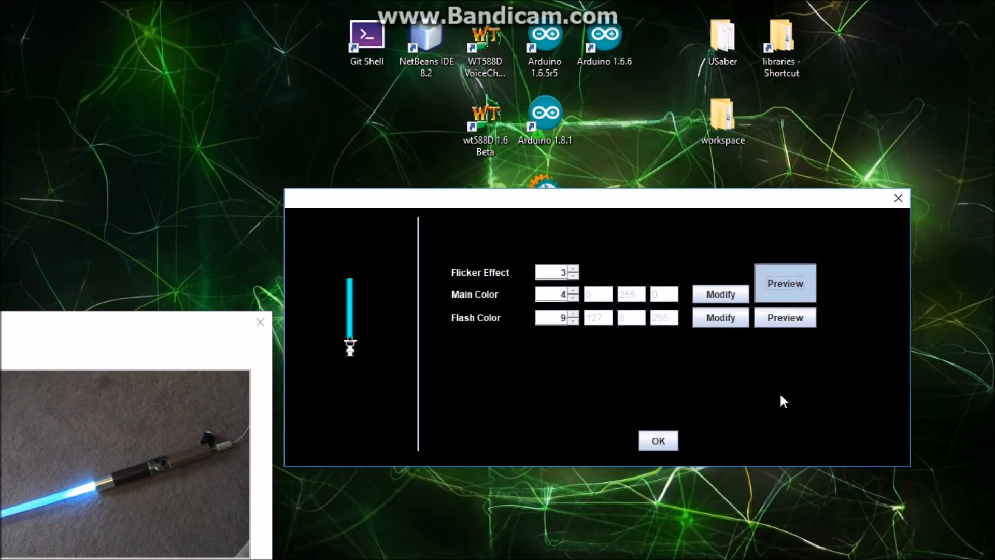
click(572, 277)
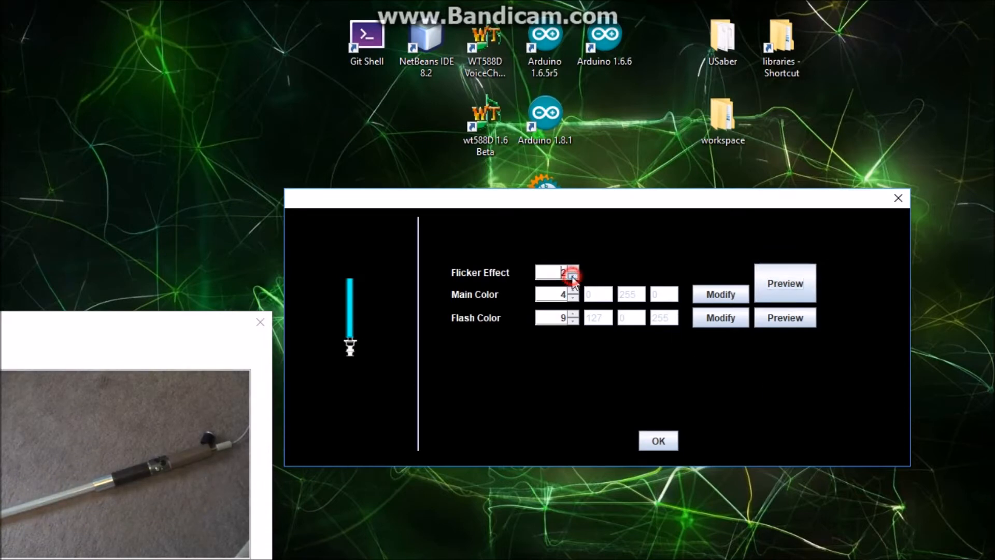
click(573, 275)
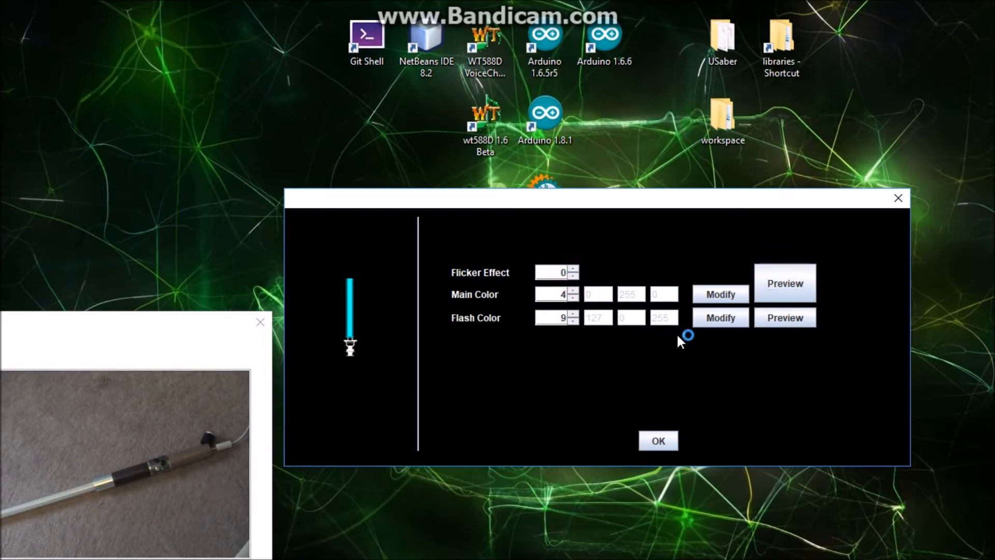
click(785, 283)
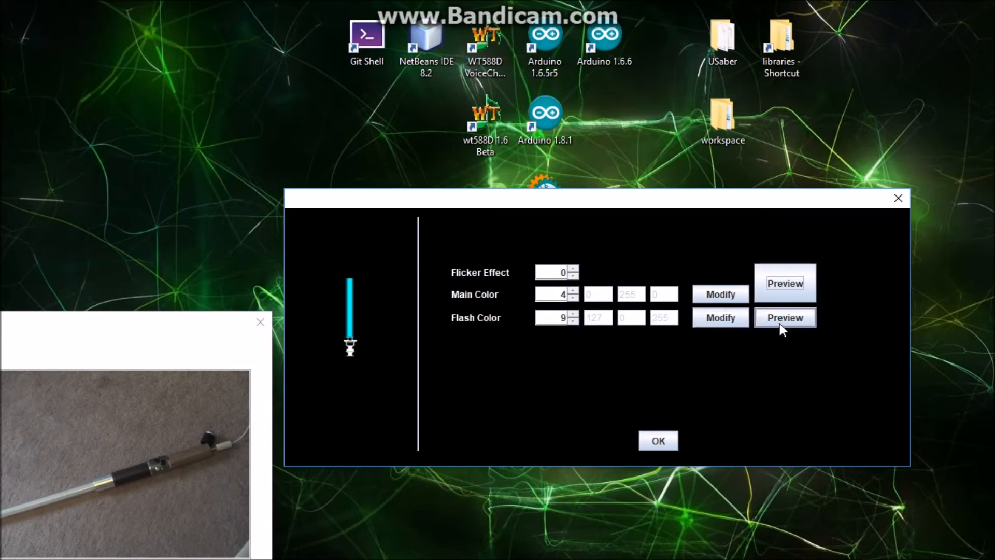
click(785, 317)
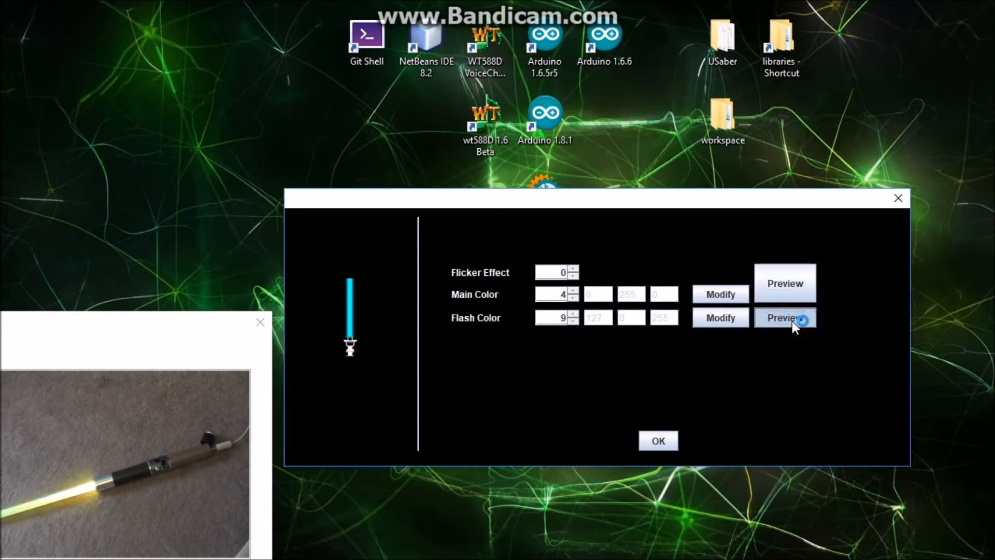
click(785, 317)
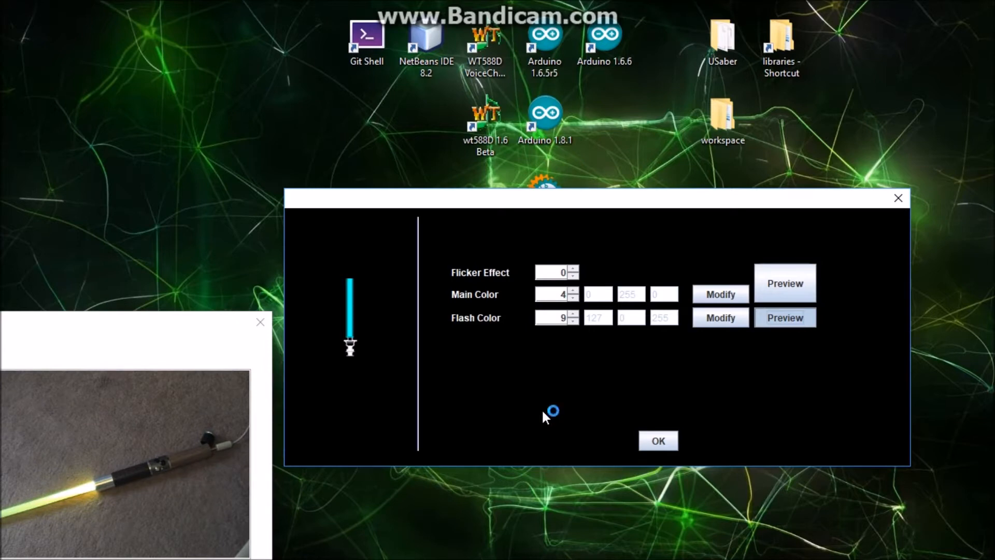
mouse_move(556, 381)
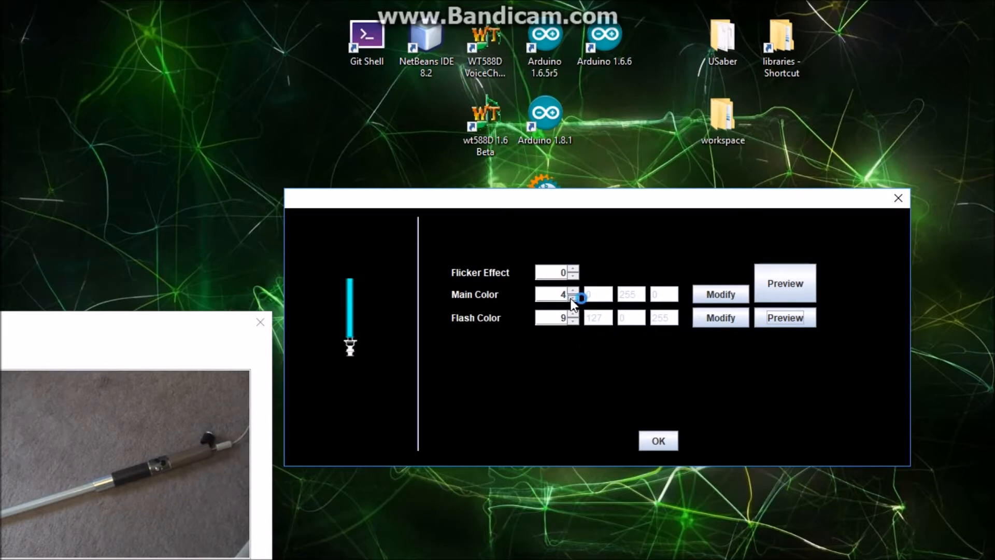
- Step the main colour through presets, previewing red, and settle on preset 6 (cyan)
click(573, 298)
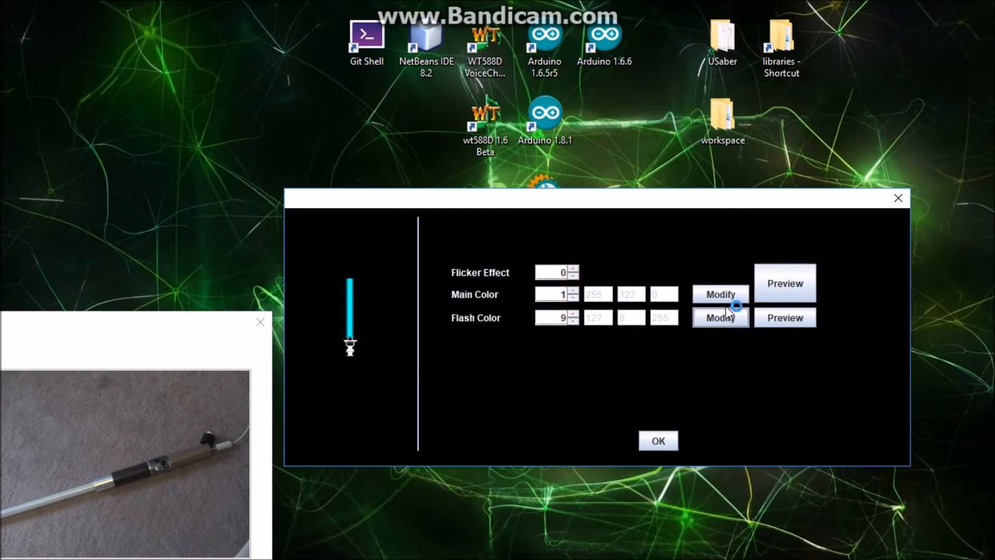
click(784, 283)
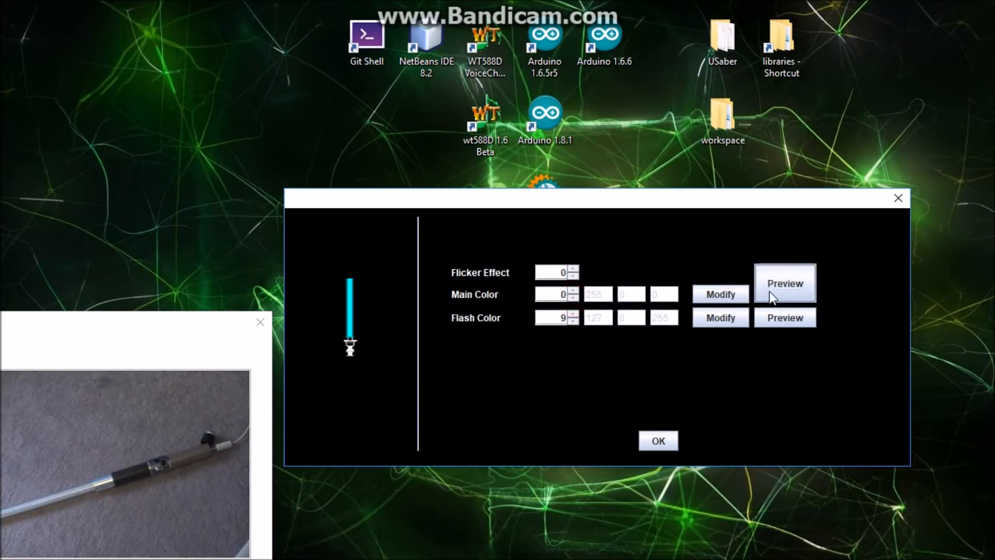
click(784, 282)
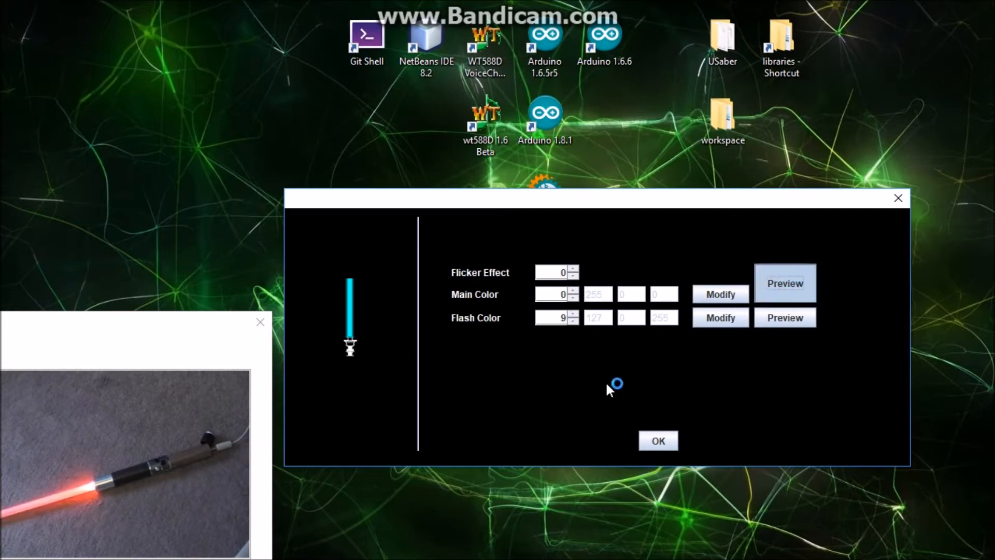
mouse_move(568, 362)
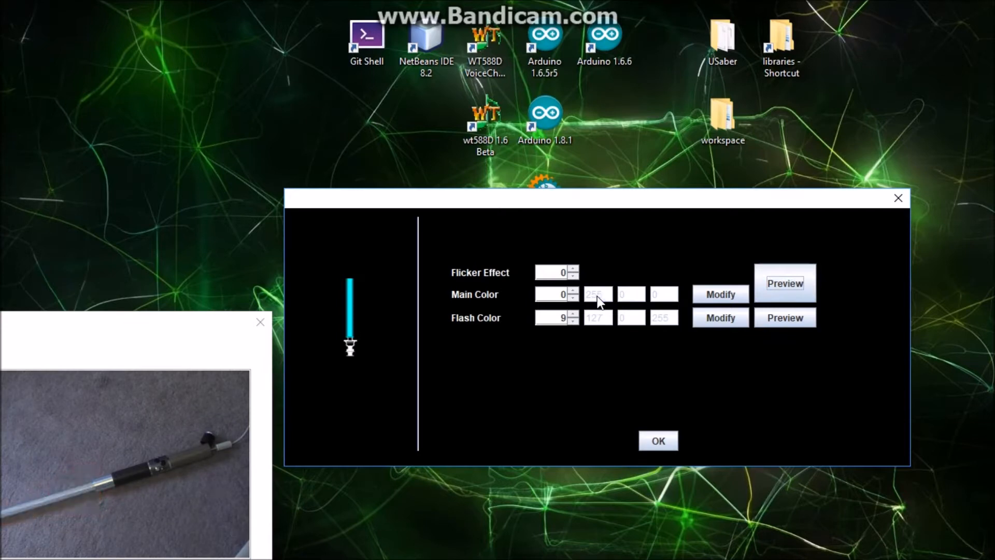
mouse_move(666, 295)
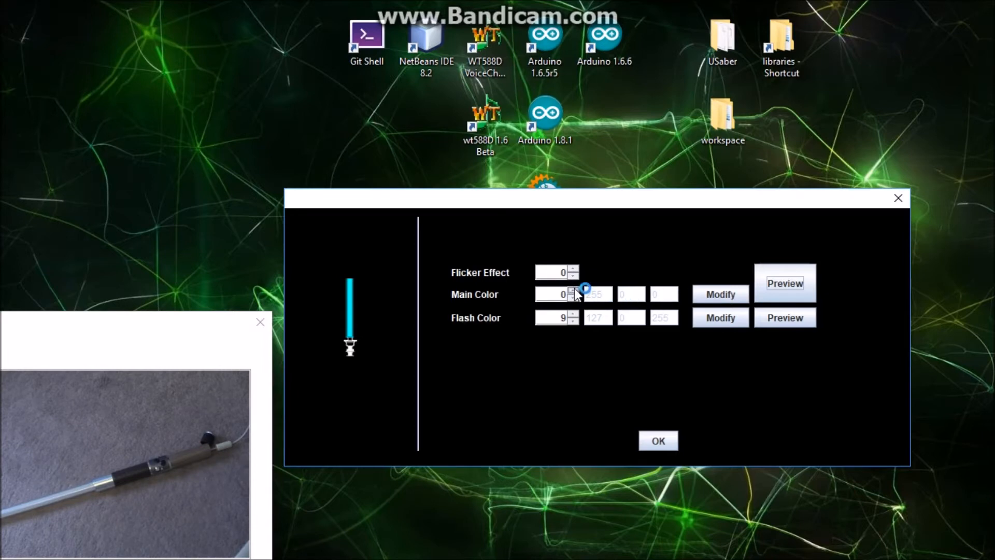
click(573, 290)
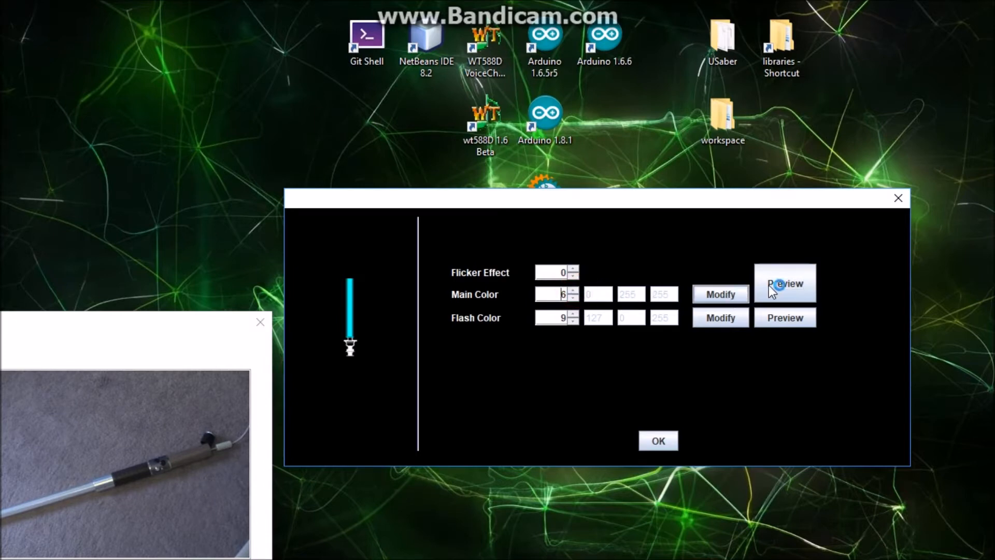
click(785, 283)
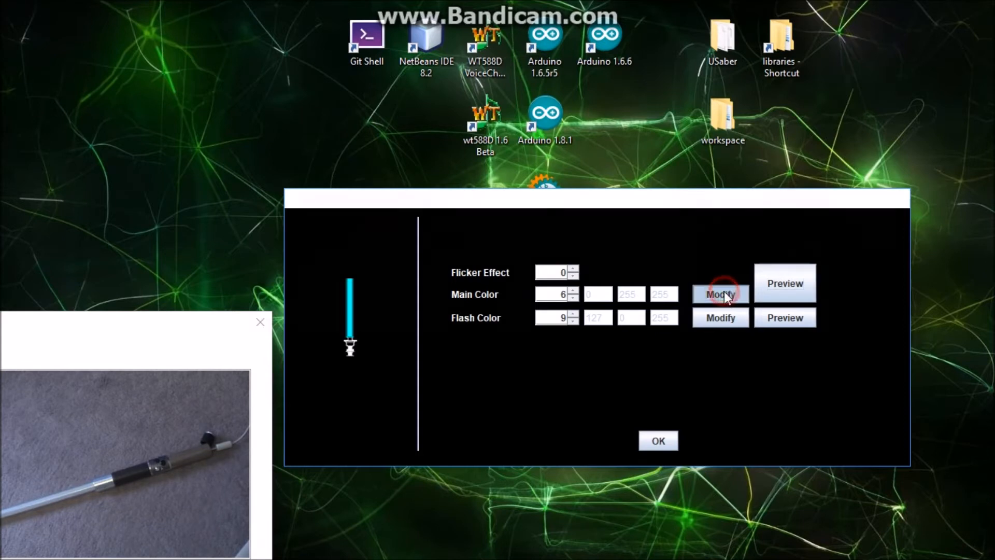
- Bring up the custom channel mixer for the main colour and lower its channels to 0
click(720, 293)
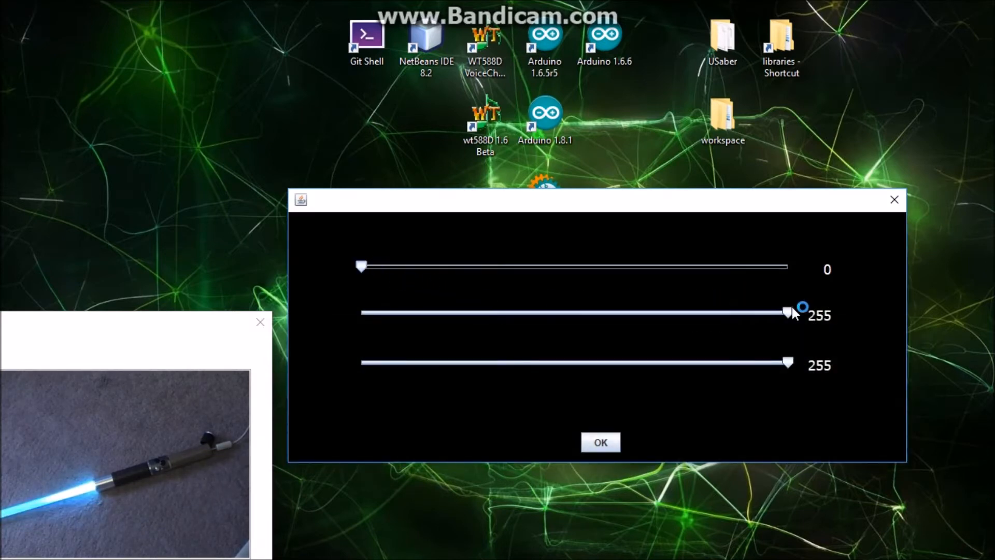
mouse_move(781, 368)
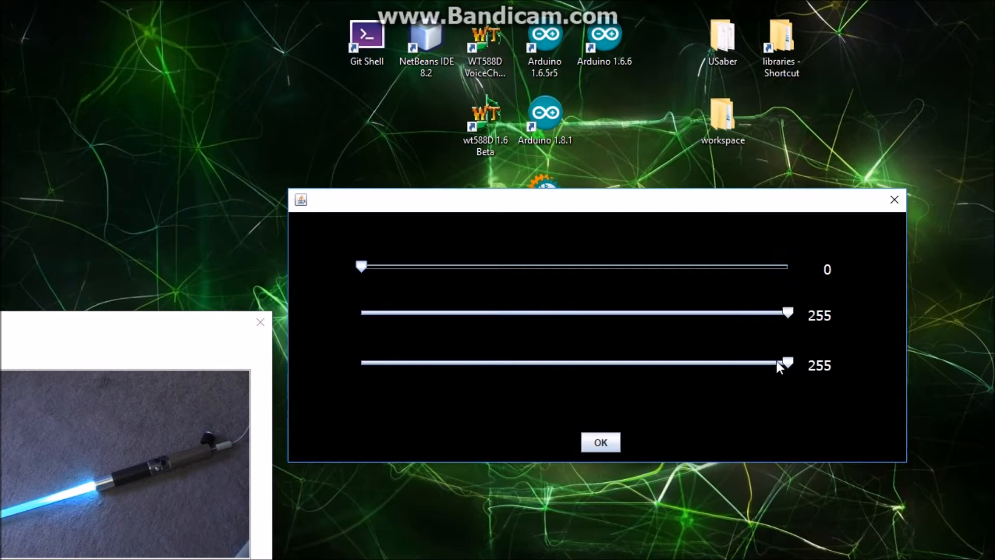
click(786, 314)
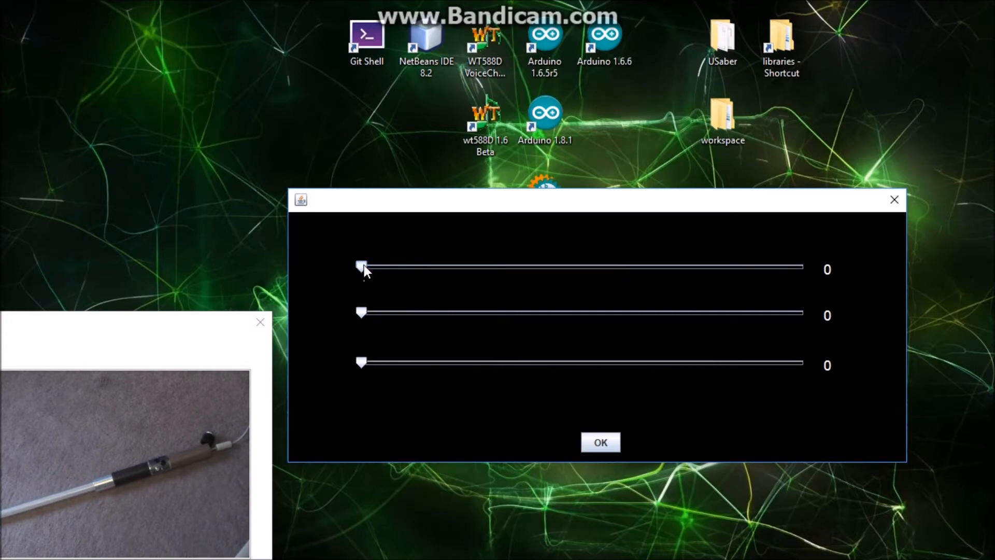
- Adjust the first colour channel of the custom main blade colour
click(362, 266)
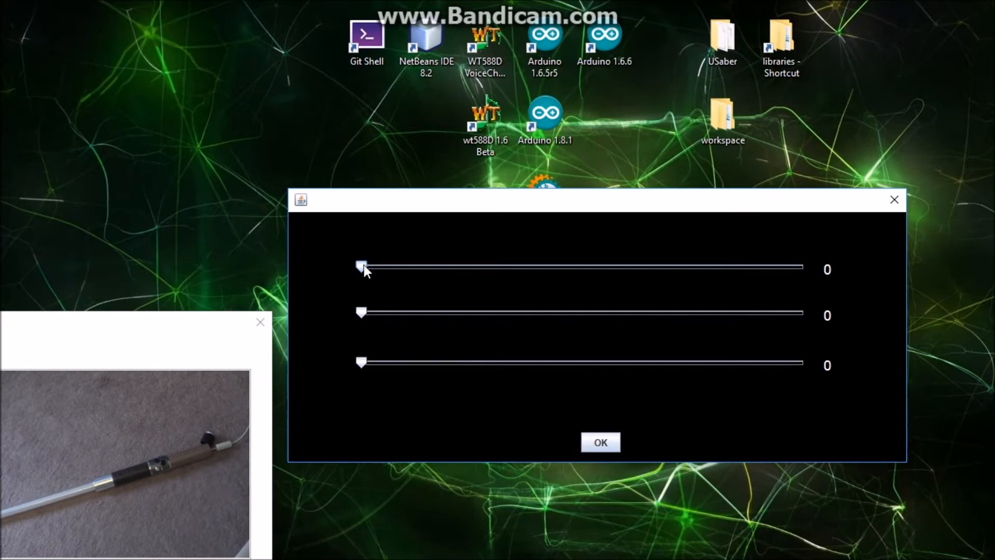
click(361, 266)
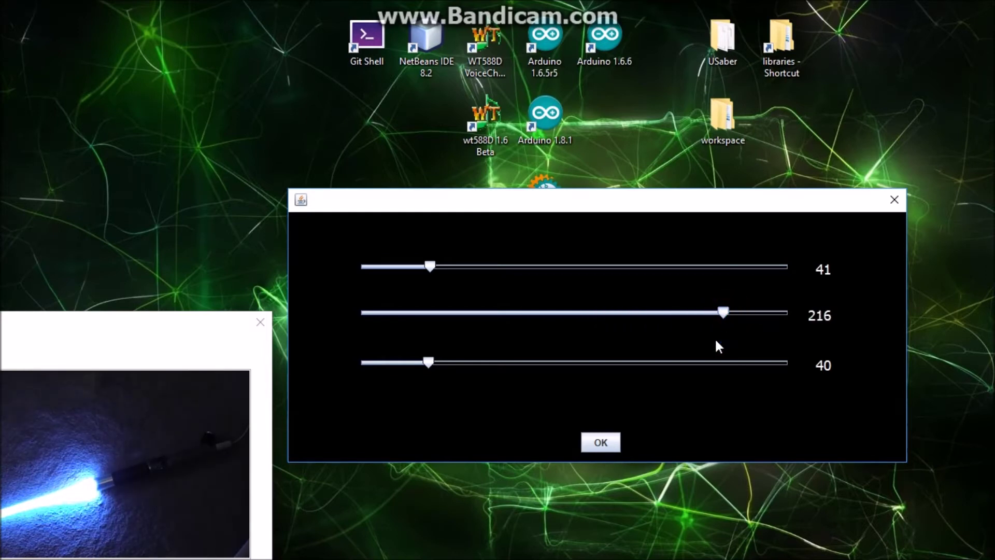
mouse_move(785, 269)
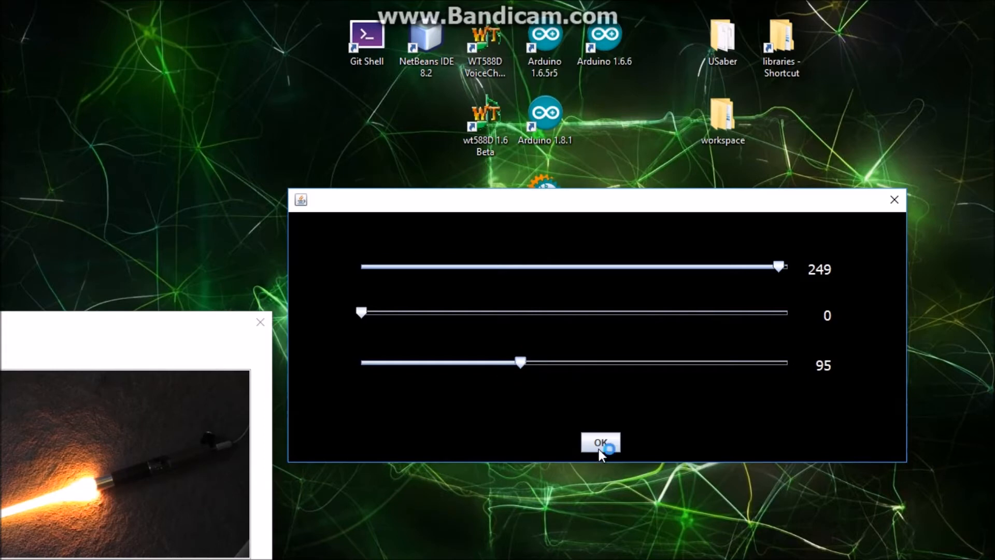
- Confirm the 249, 0, 95 main colour and mix a custom flash colour of 237, 0, 211
click(600, 442)
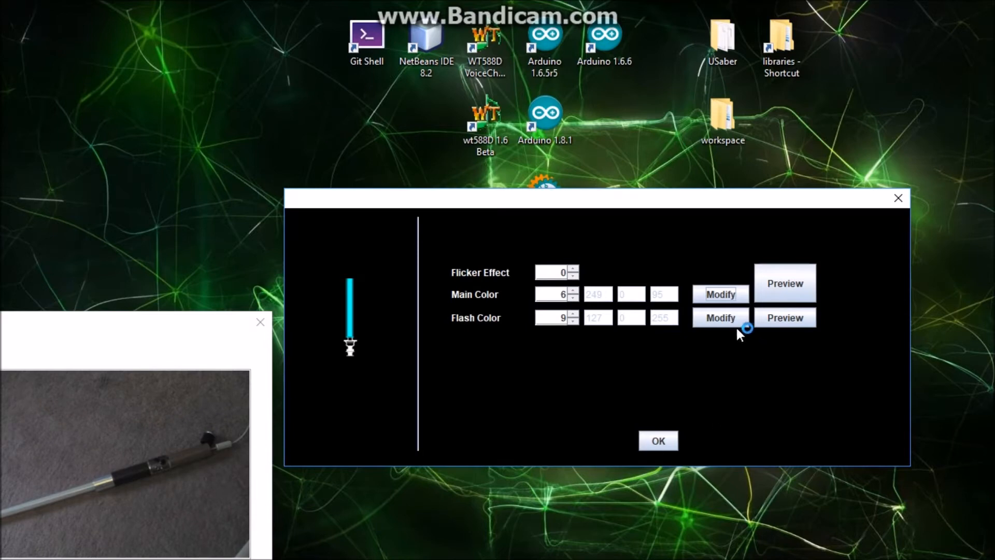
mouse_move(719, 327)
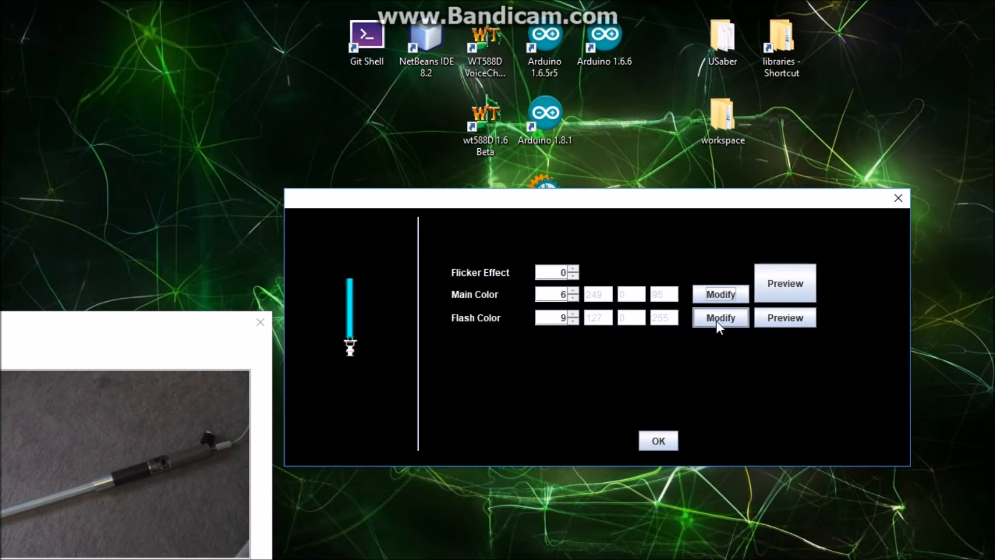
click(719, 317)
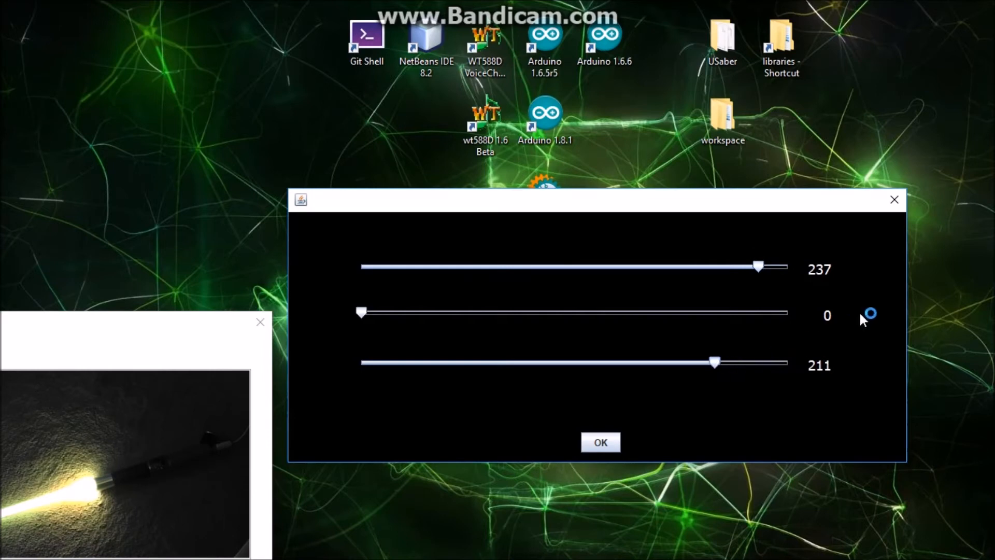
click(600, 442)
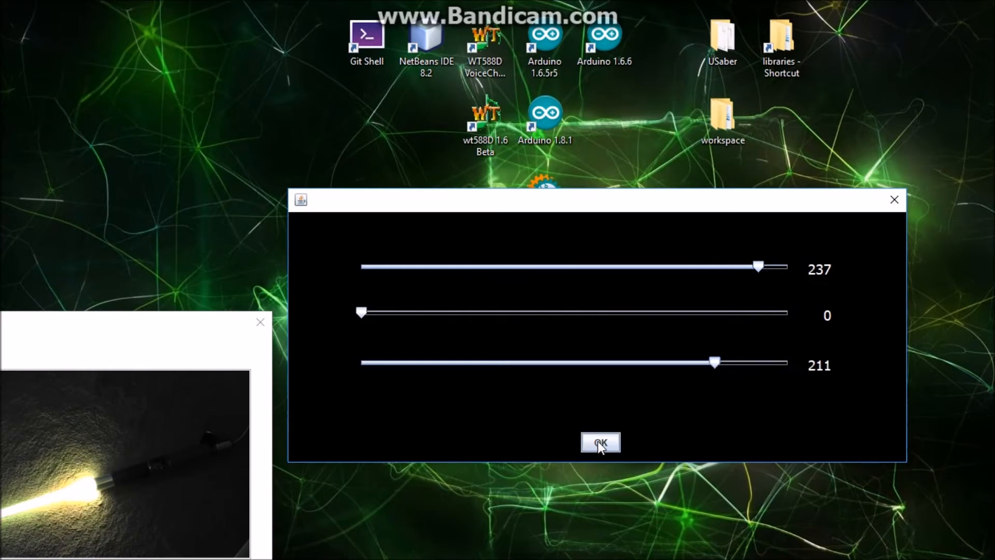
click(600, 443)
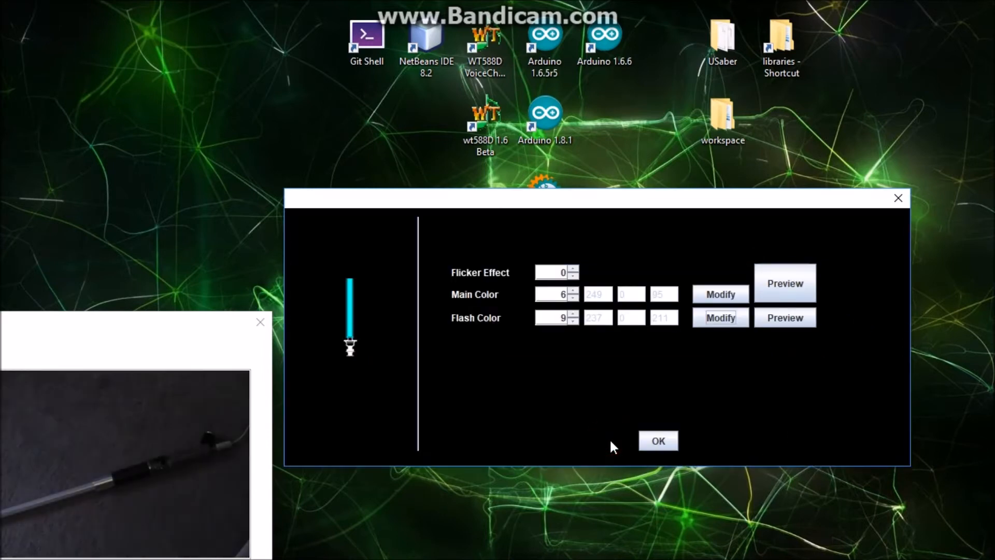
click(658, 440)
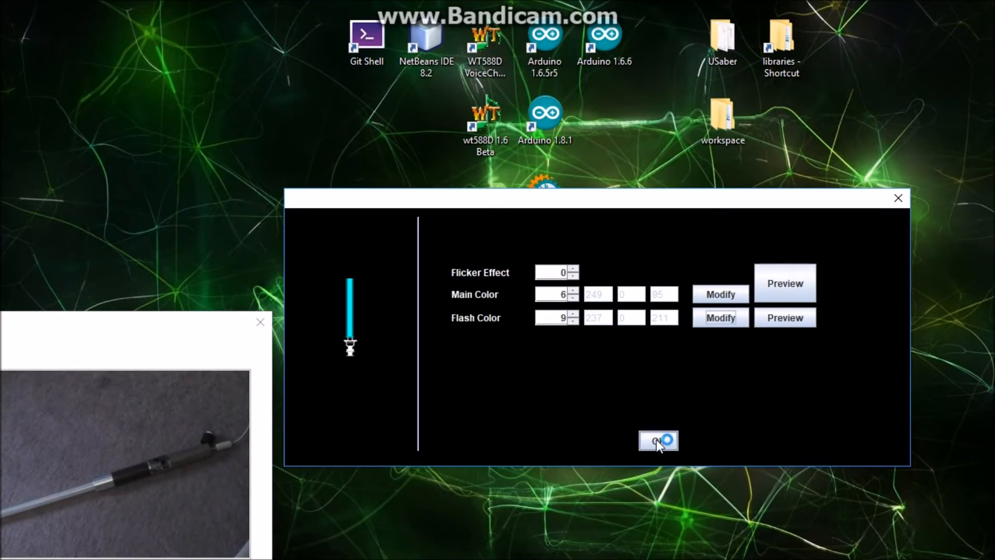
- Accept the blade colours and bring up the sound and timing settings
click(657, 440)
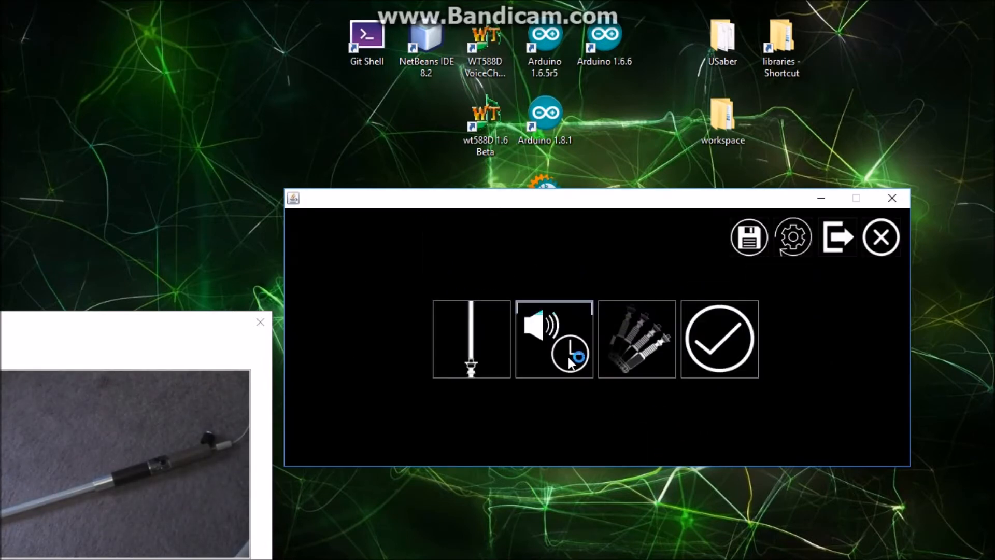
click(553, 338)
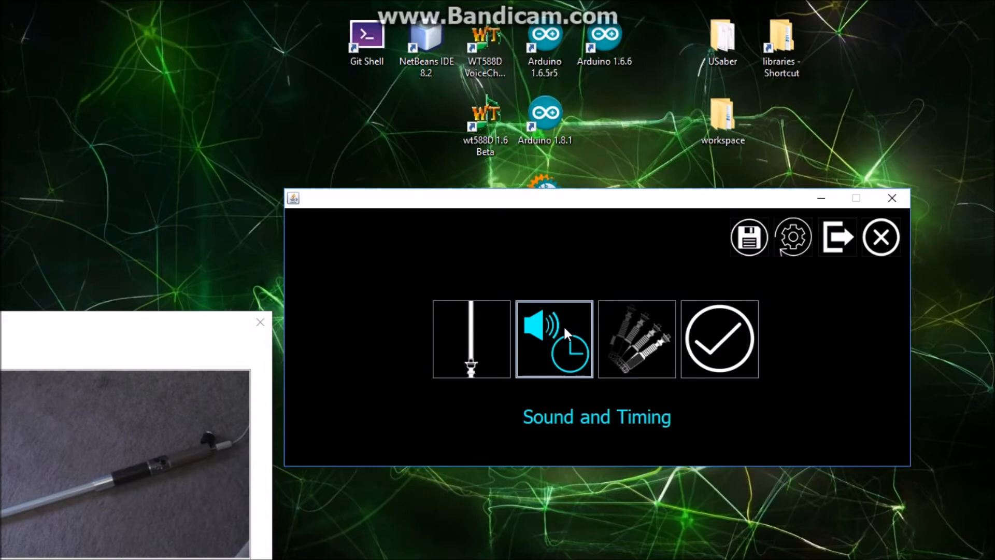
click(553, 338)
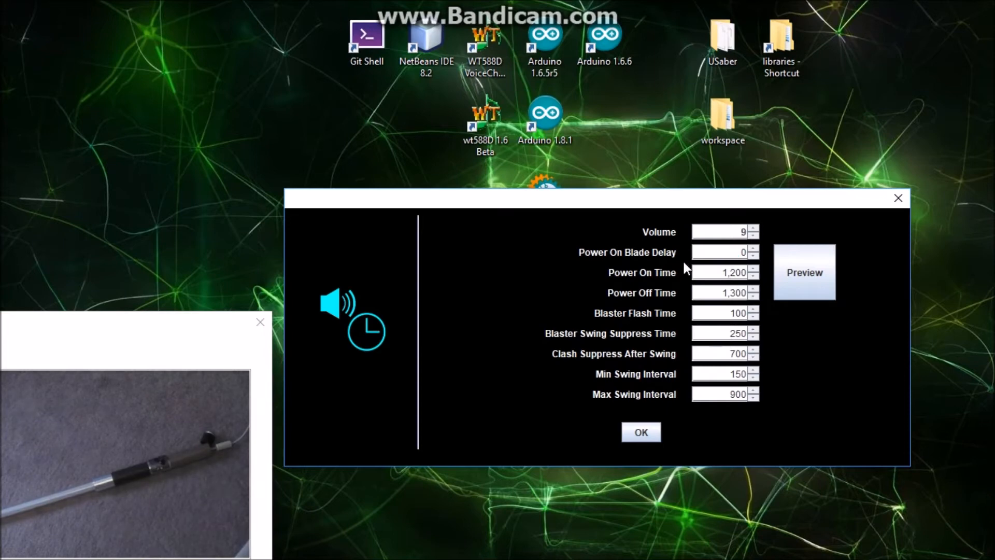
mouse_move(729, 251)
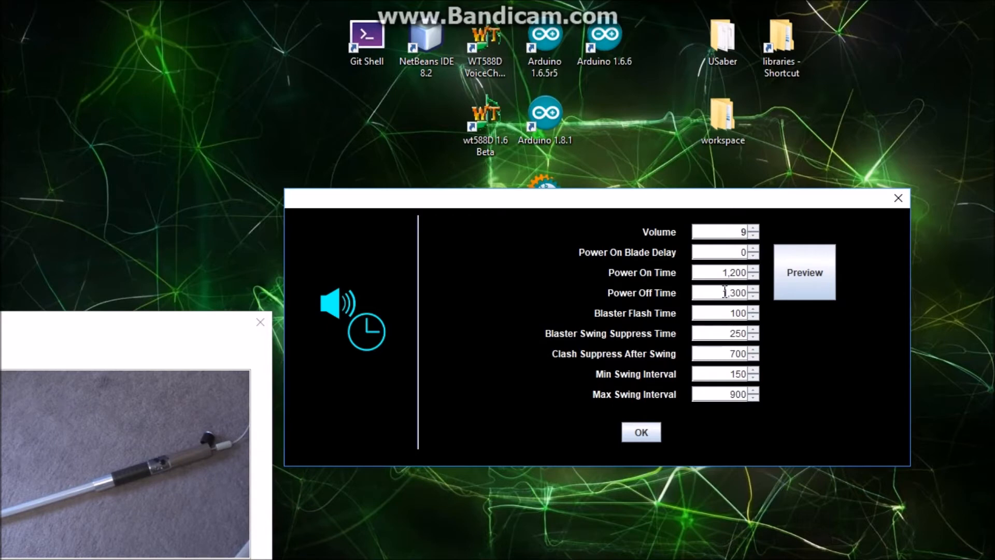
- Preview the power on and off timing repeatedly on the saber
click(804, 271)
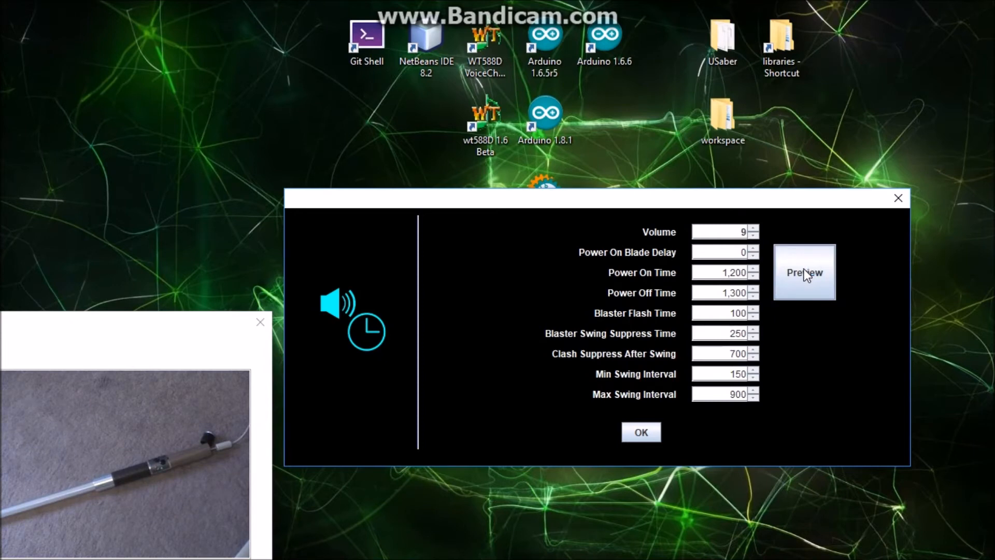
click(804, 271)
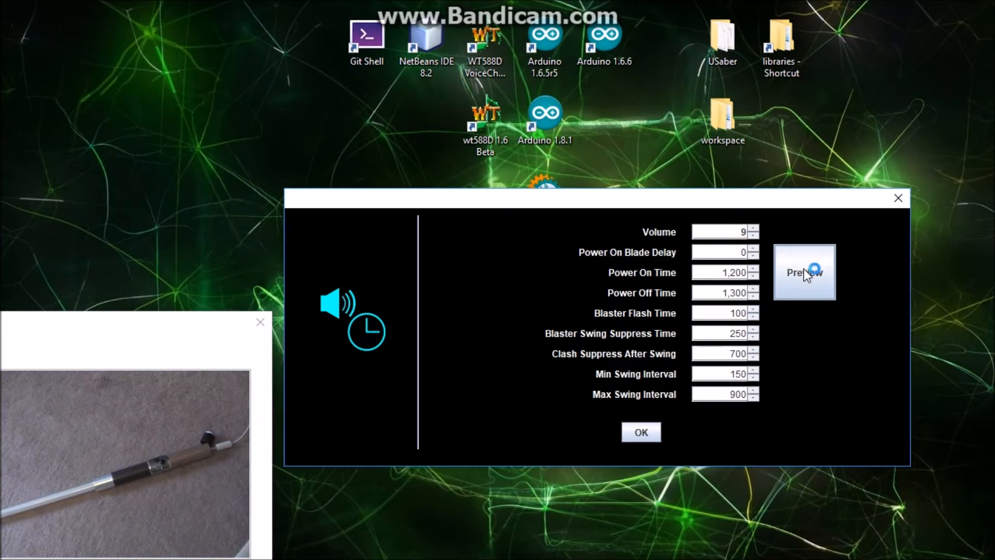
click(804, 272)
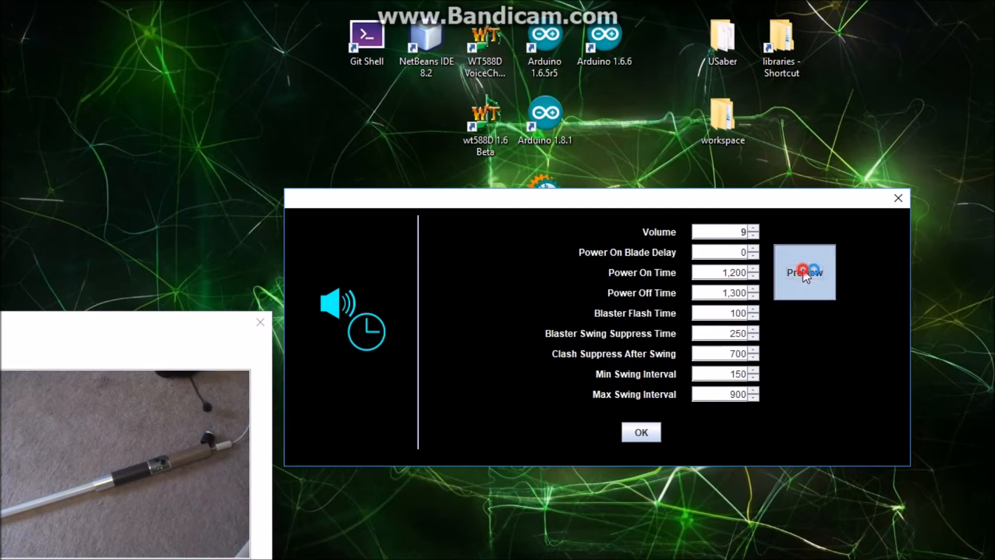
click(804, 272)
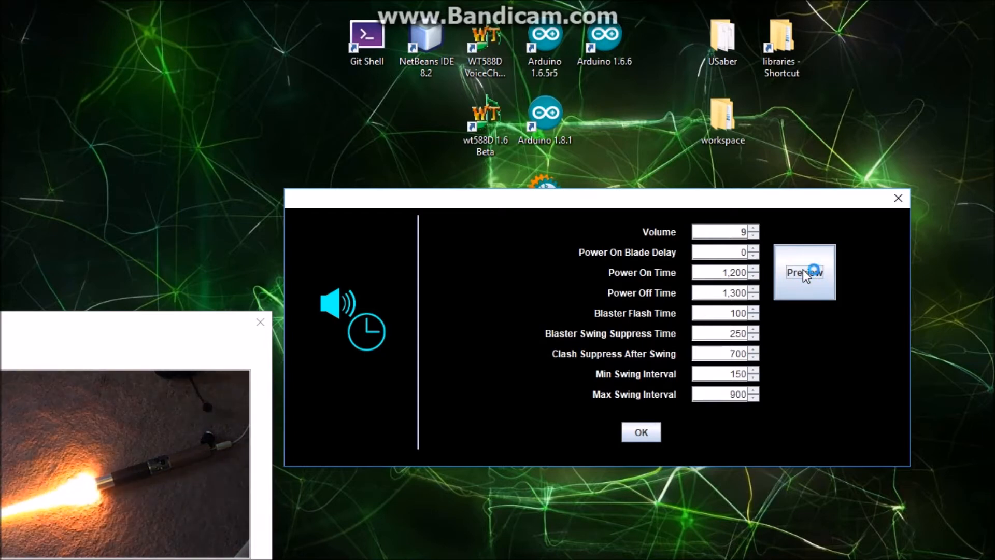
click(804, 272)
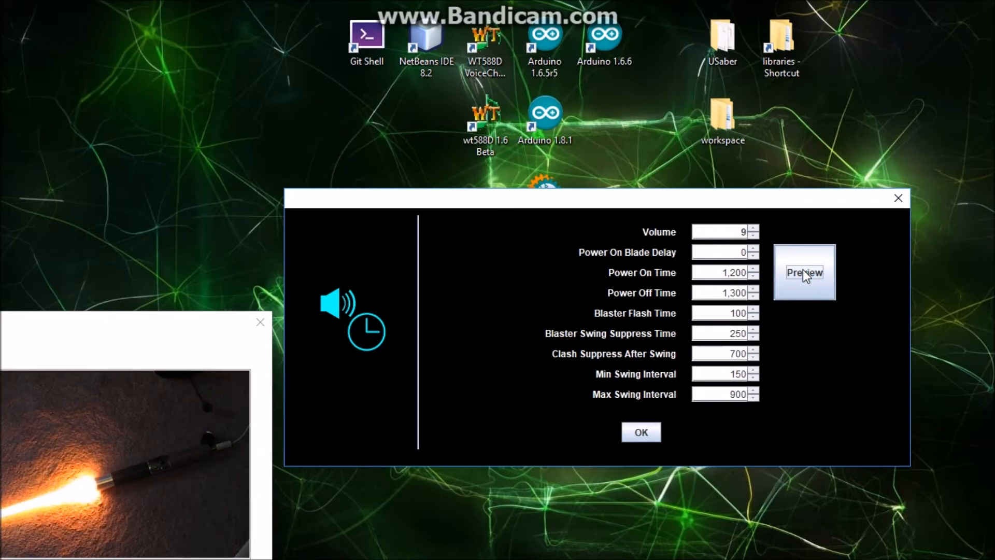
click(804, 272)
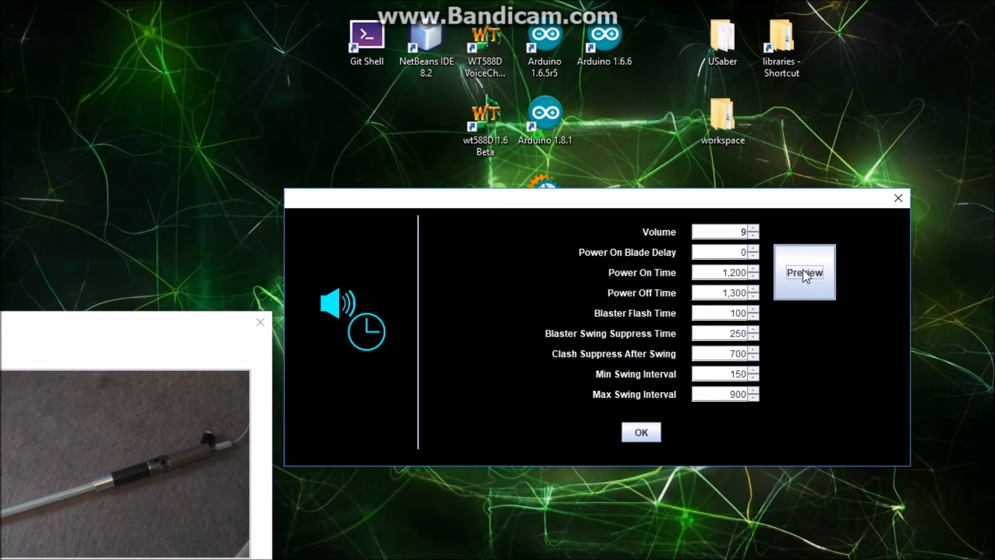
mouse_move(735, 273)
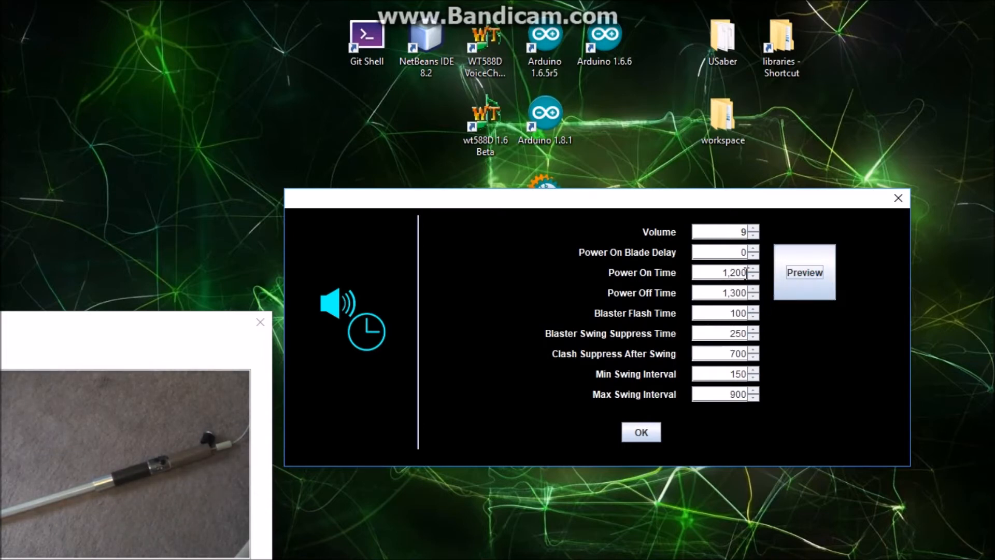
- Set Power On Time to 500 and preview the ignition several times
click(720, 272)
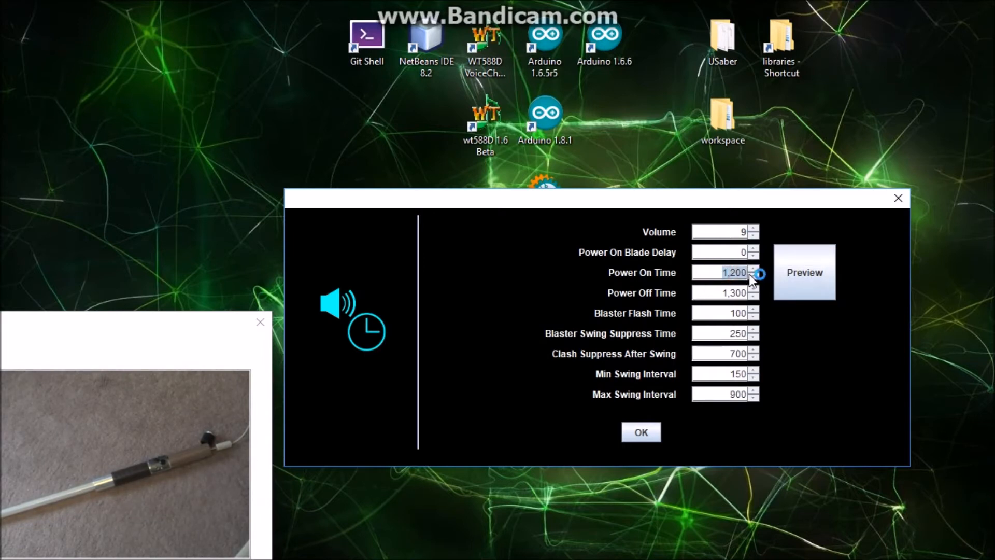
click(756, 276)
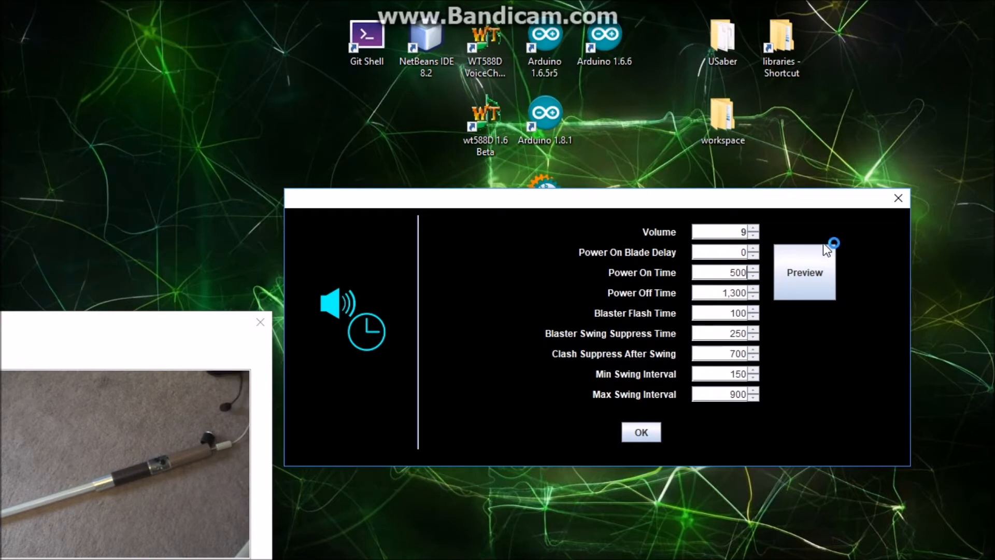
click(804, 272)
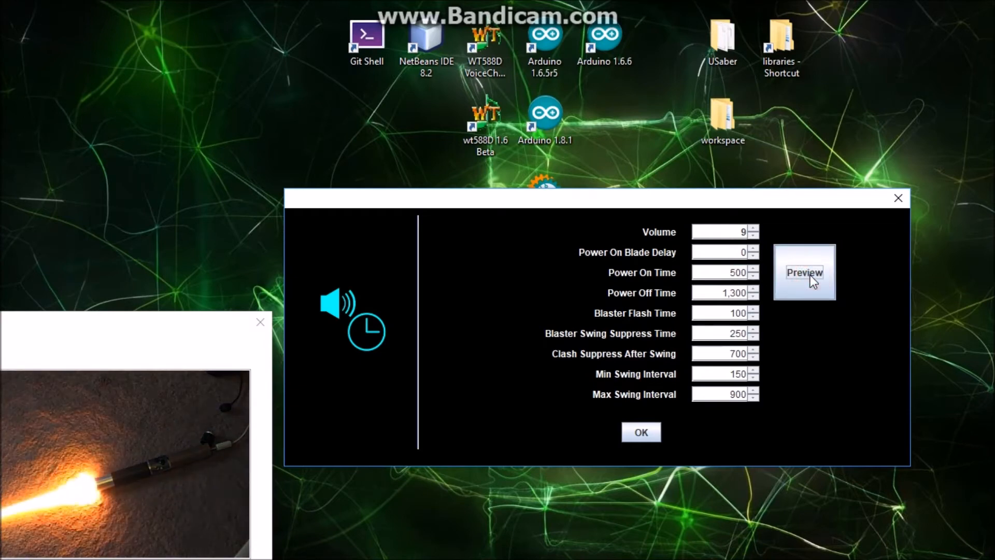
click(804, 272)
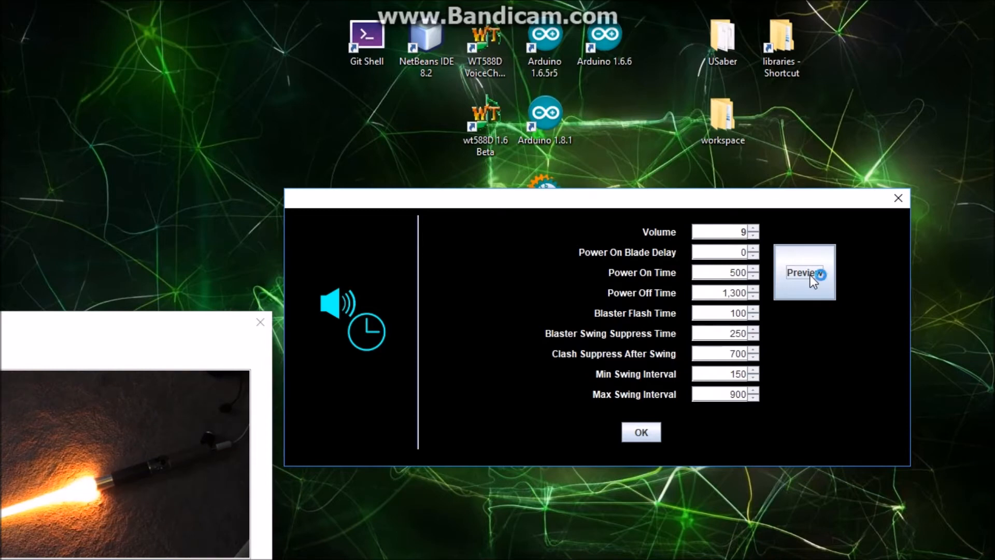
click(804, 272)
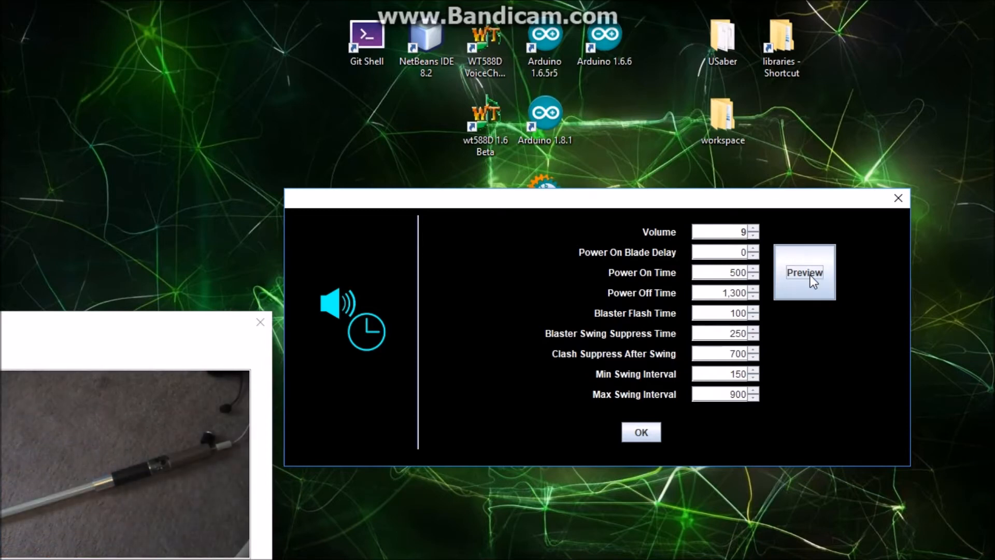
click(804, 272)
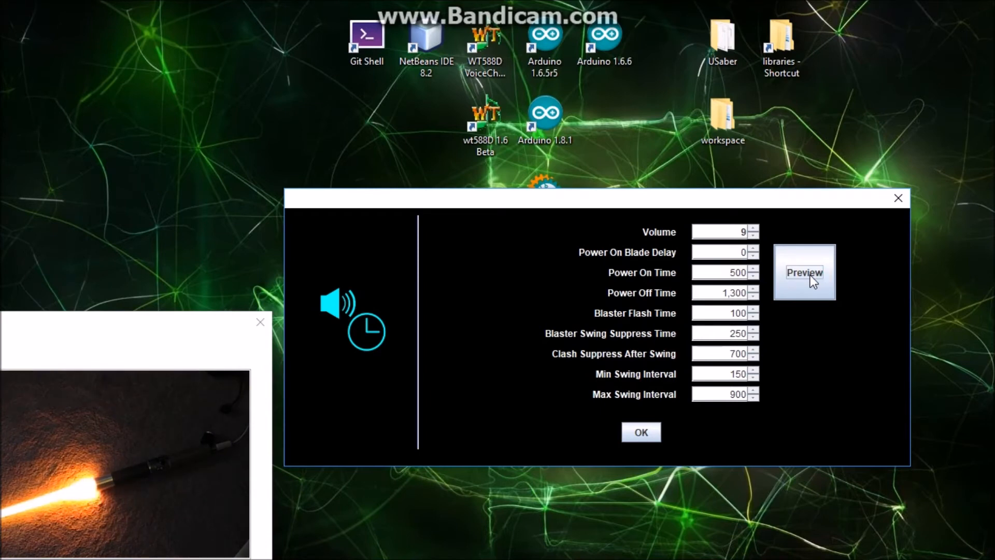
click(804, 271)
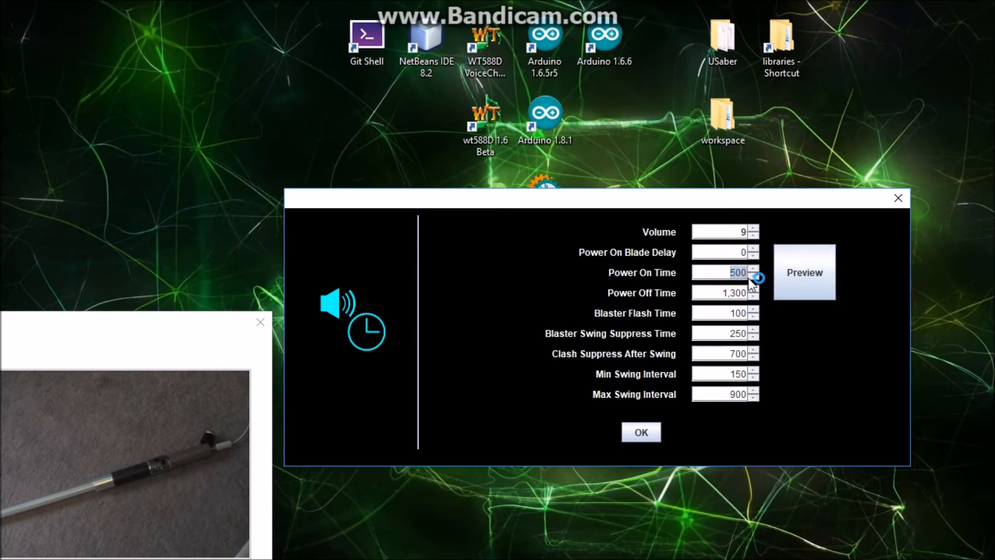
- Lower Power On Time to 100 and preview the quicker ignition
click(755, 275)
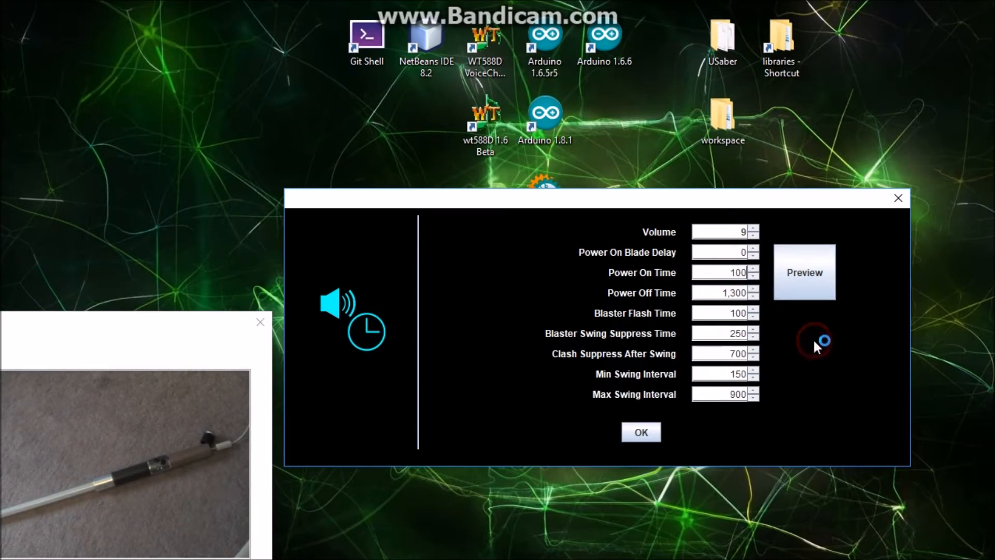
click(805, 272)
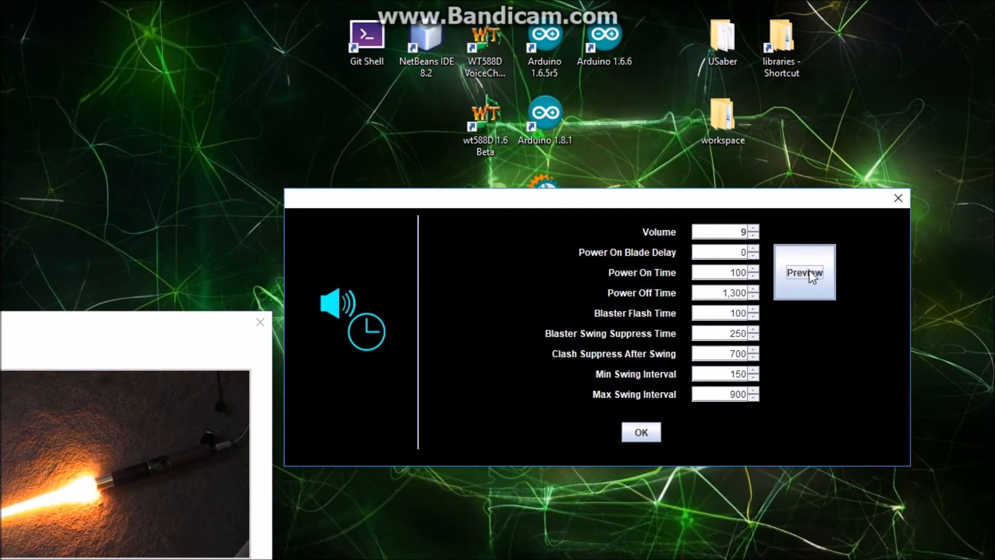
click(819, 271)
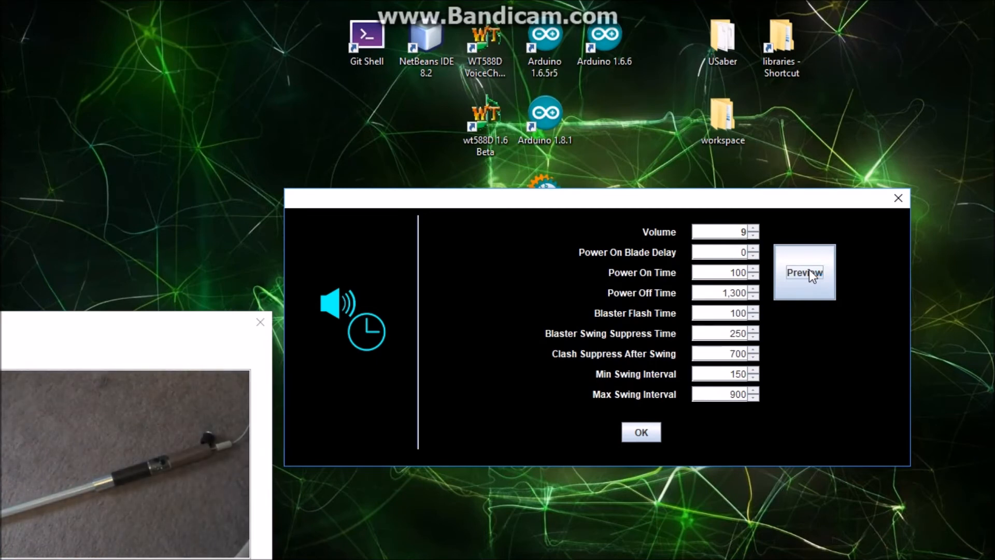
- Raise Power On Time to 3000 and preview it on the saber
click(804, 273)
text(3000)
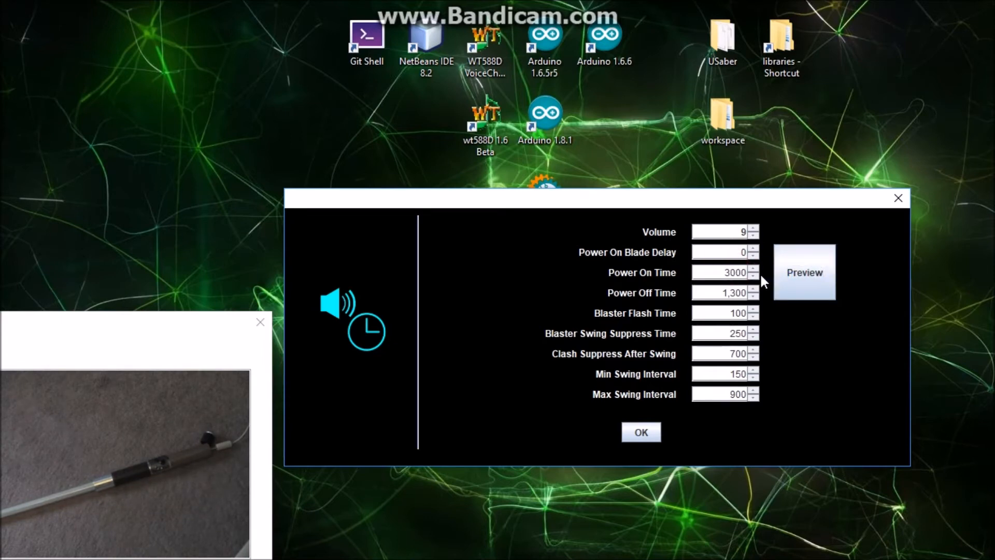
click(804, 271)
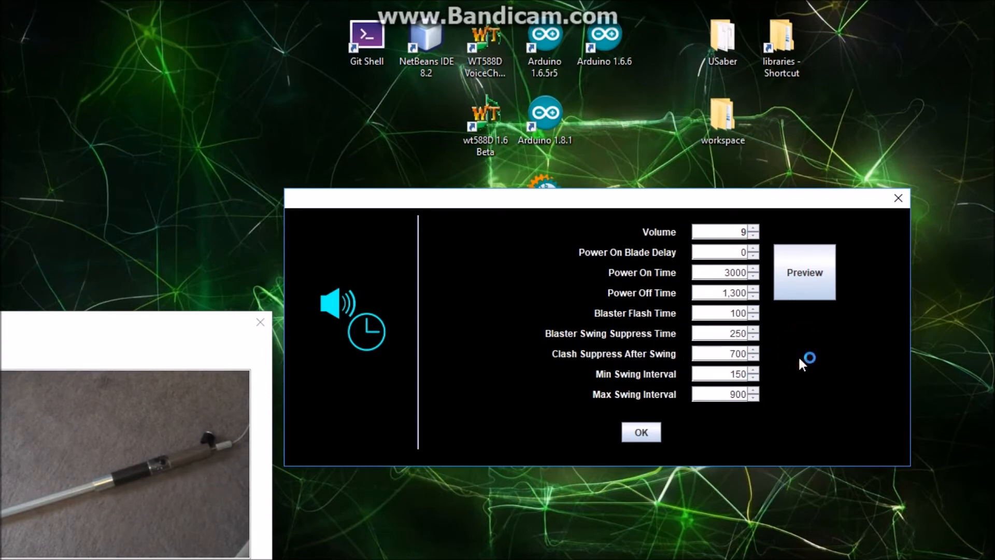
mouse_move(807, 328)
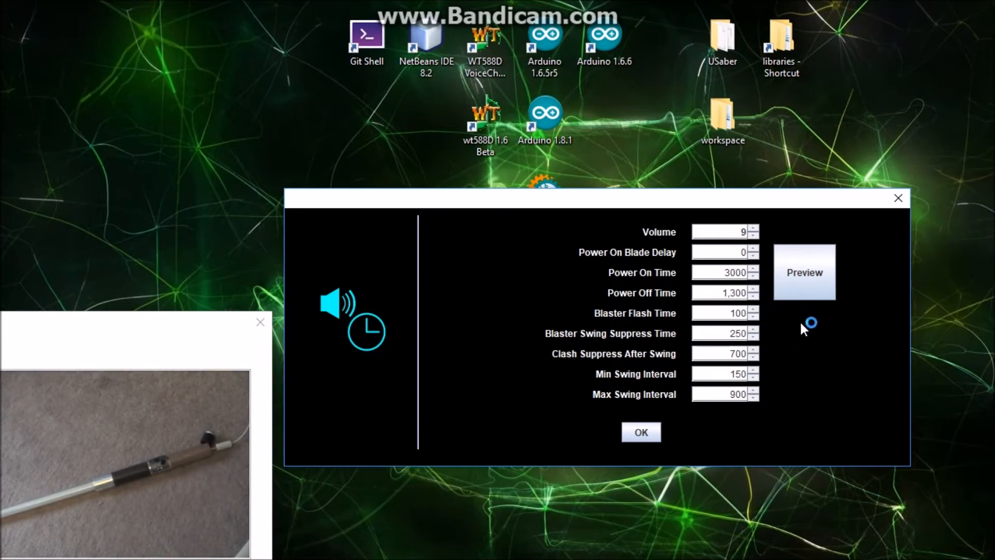
mouse_move(805, 329)
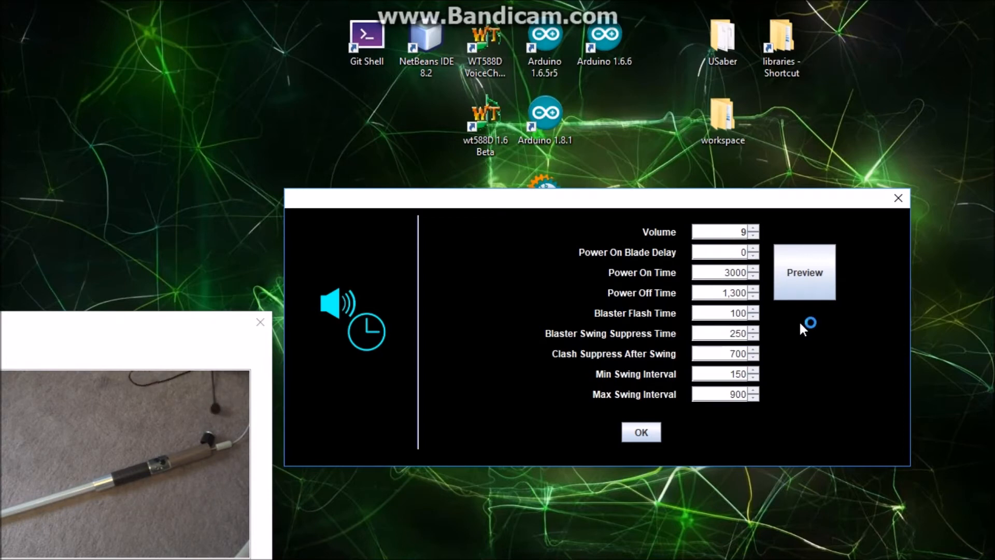
click(803, 271)
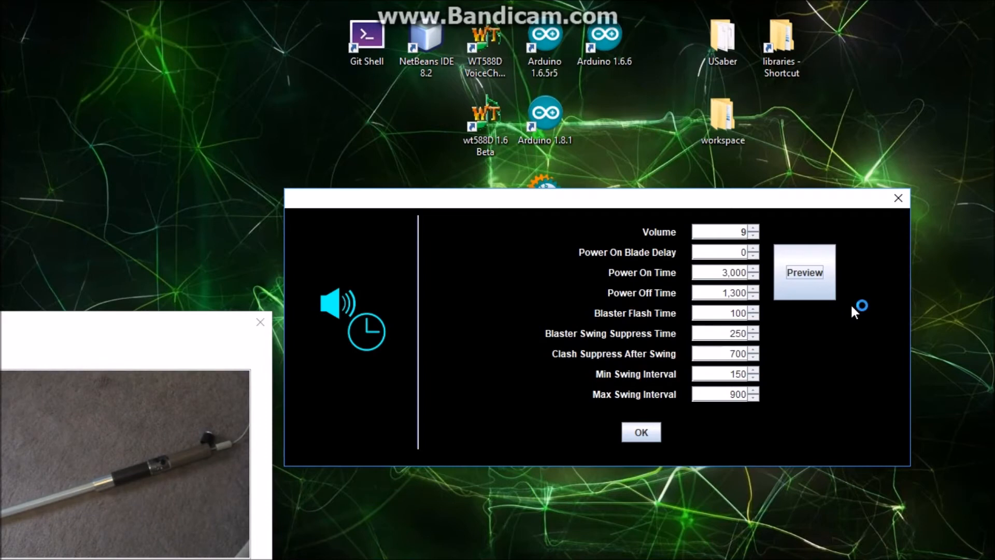
mouse_move(858, 295)
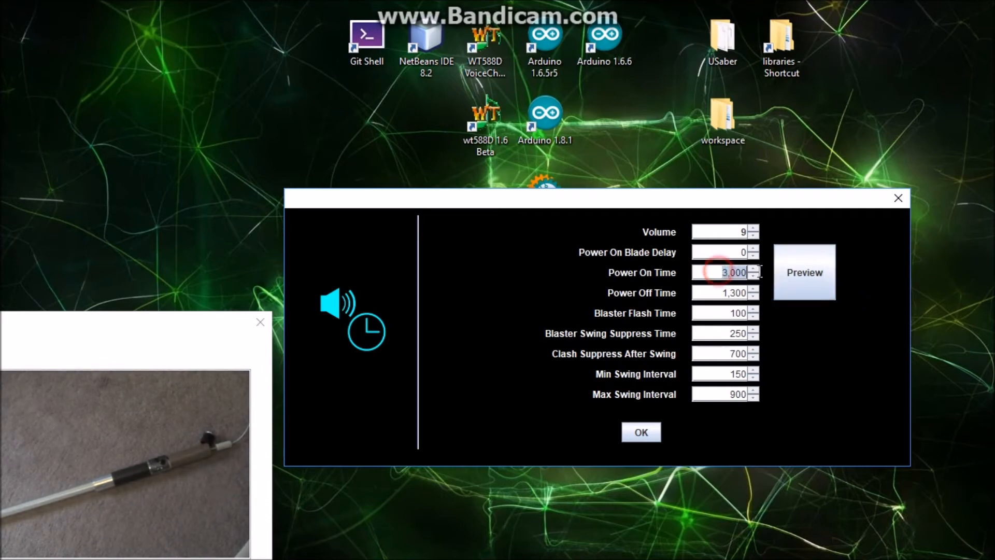
- Return Power On Time to 1,200, preview it, and confirm the sound and timing settings
click(755, 277)
text(1,200)
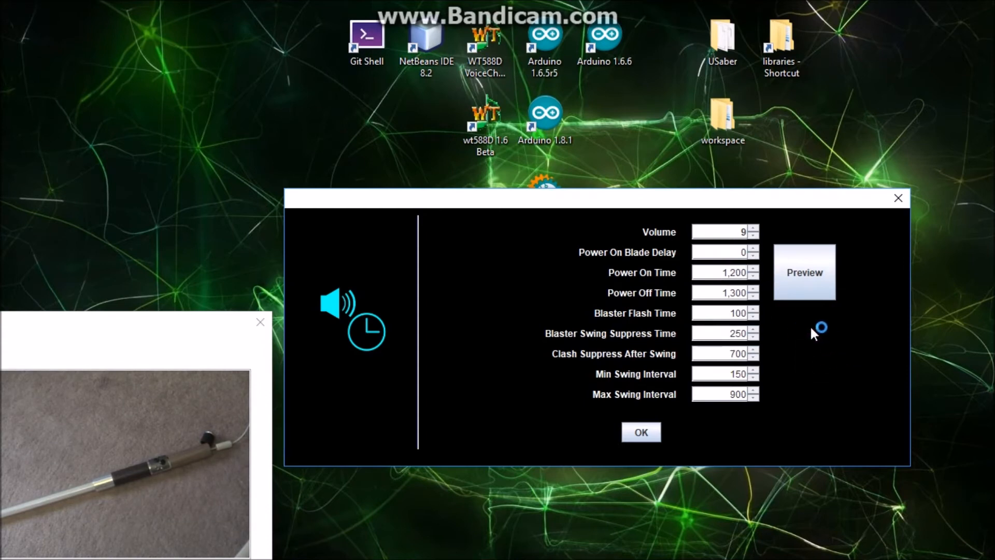
click(804, 271)
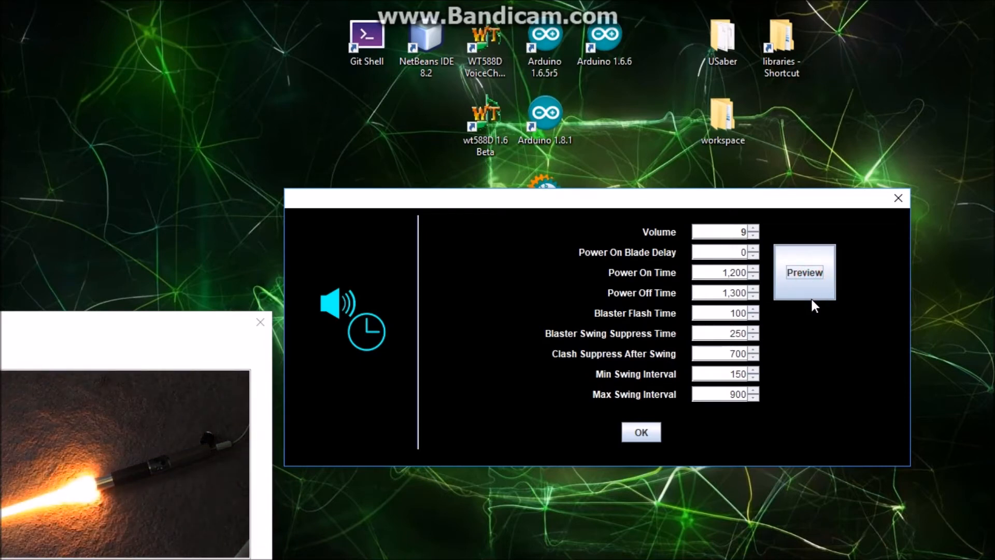
click(804, 272)
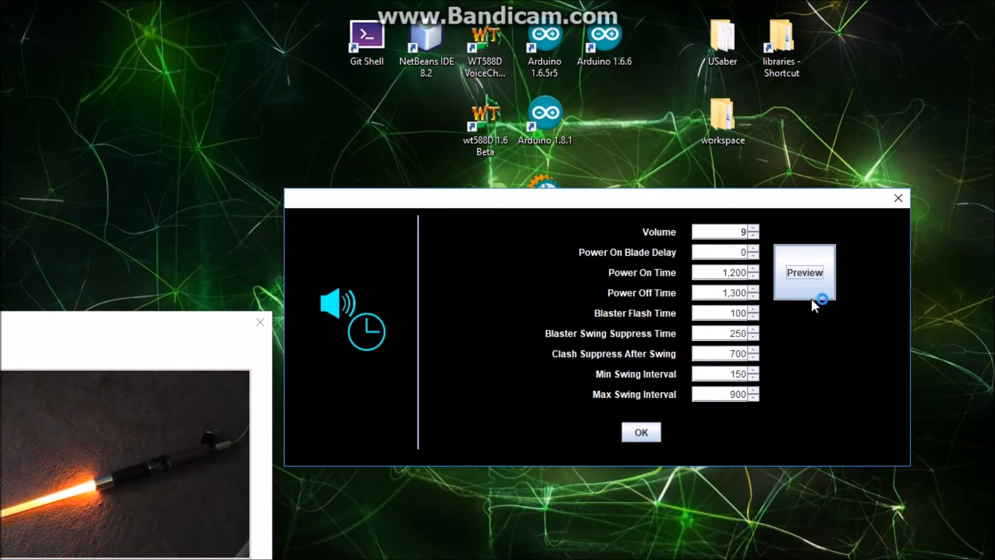
click(804, 272)
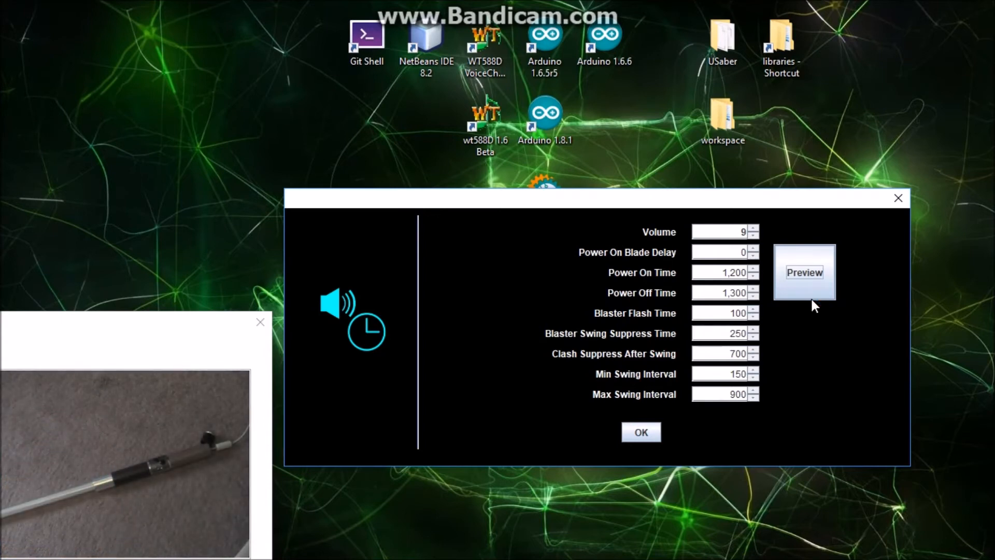
click(805, 271)
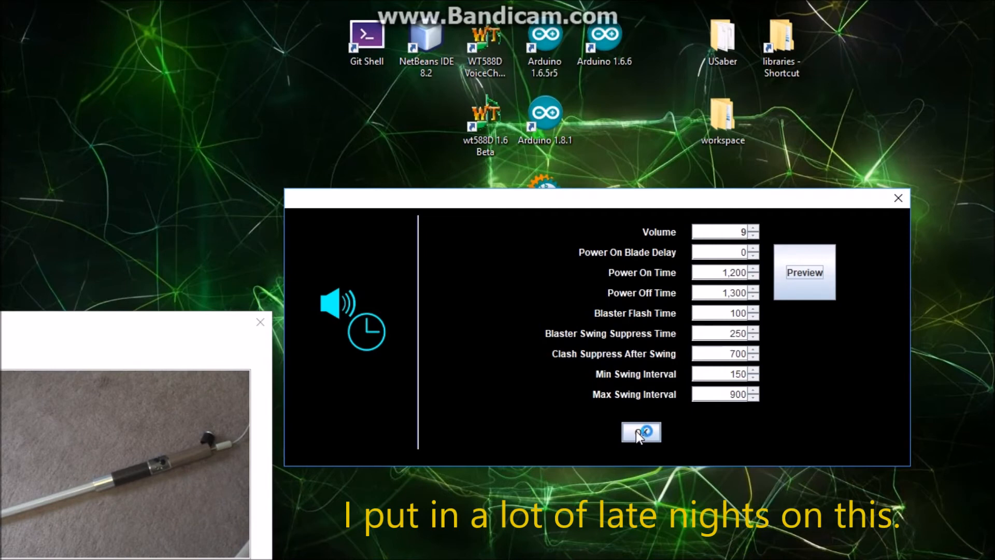
click(640, 432)
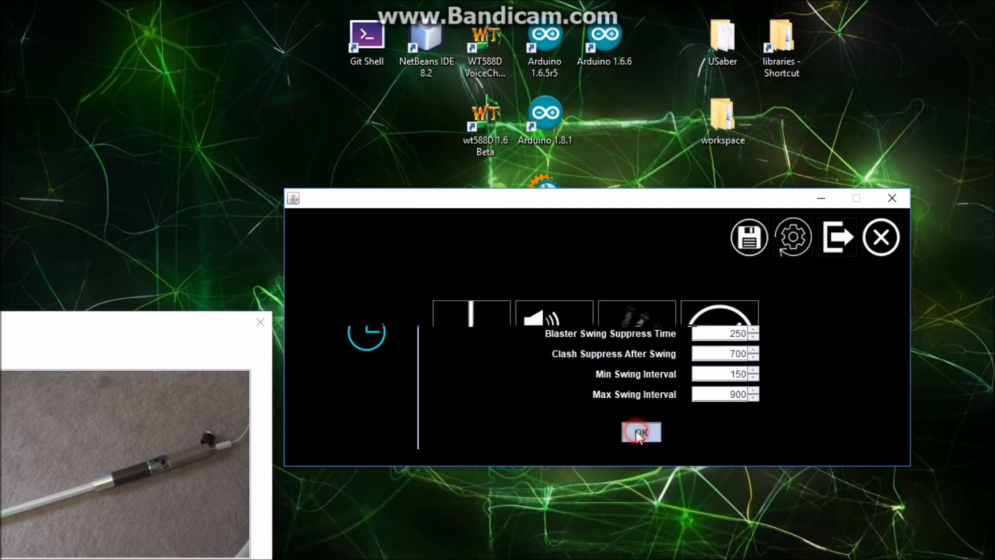
- In Motion Settings, raise Clash Tolerance from 10 to 60 and confirm
click(641, 432)
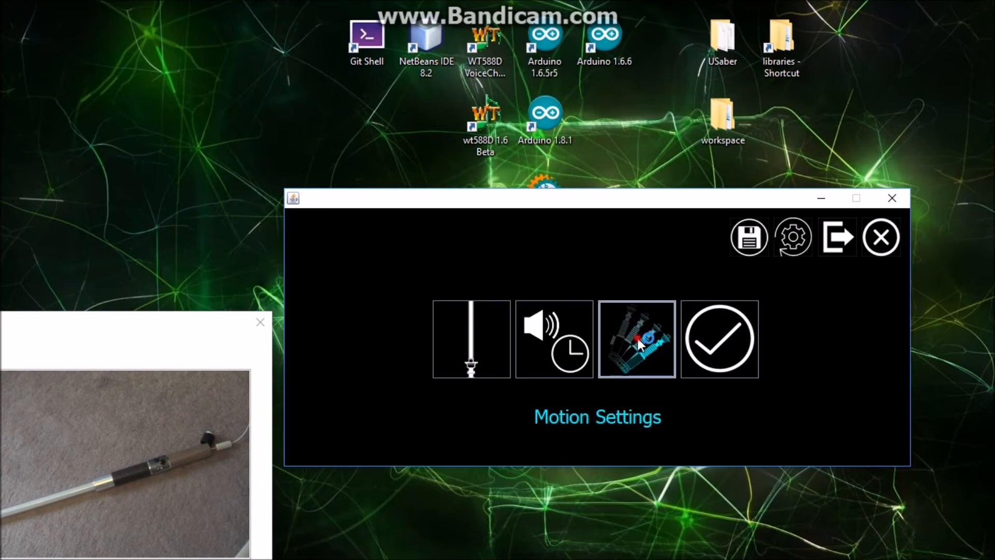
click(635, 338)
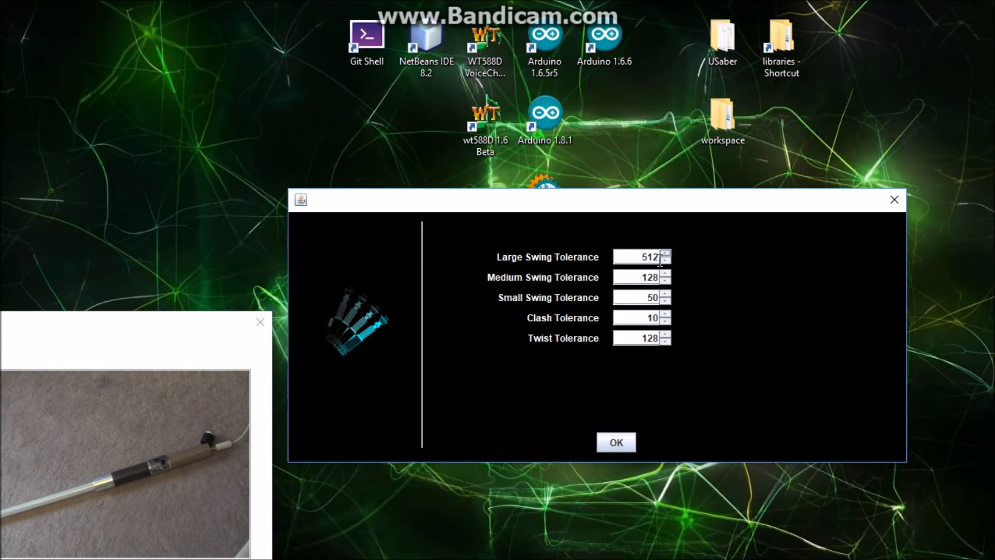
click(634, 256)
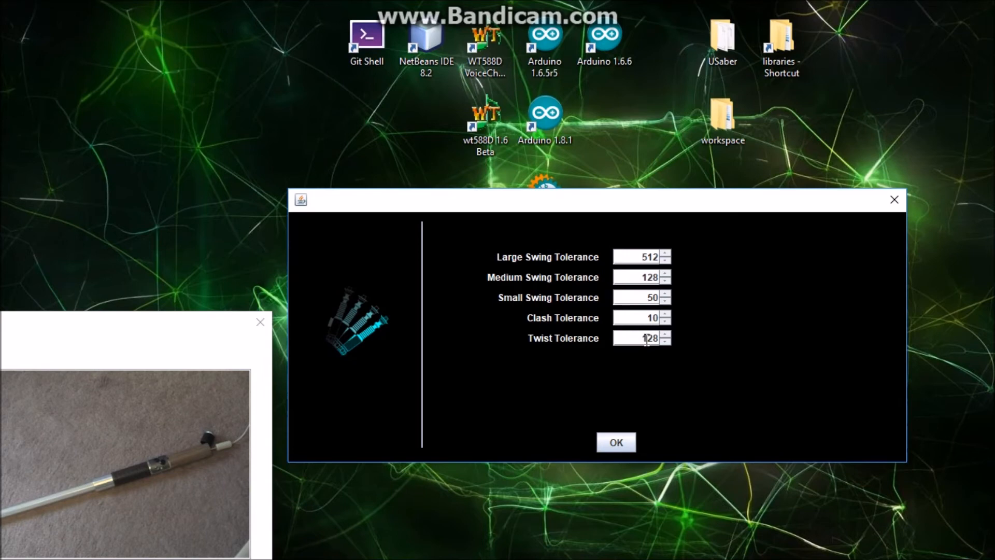
mouse_move(719, 344)
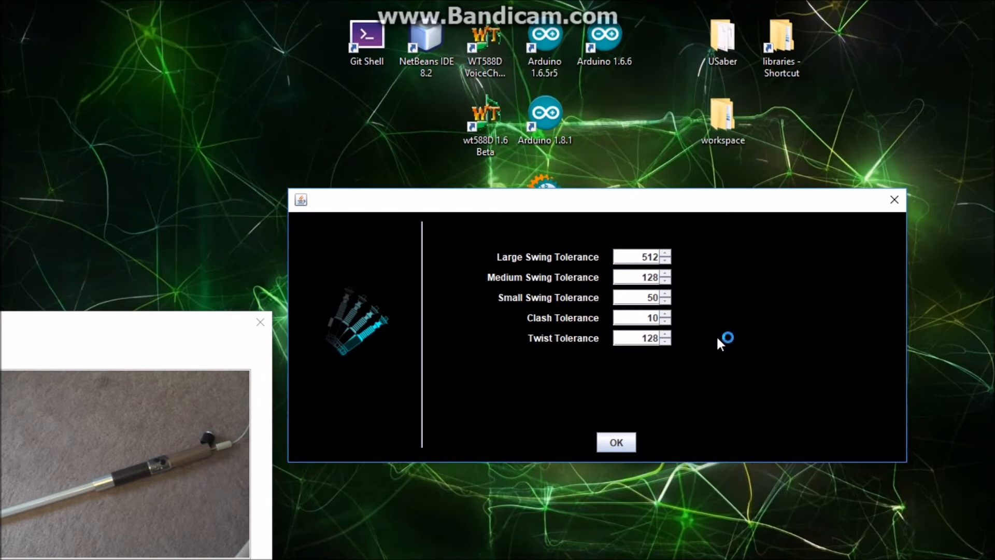
mouse_move(721, 344)
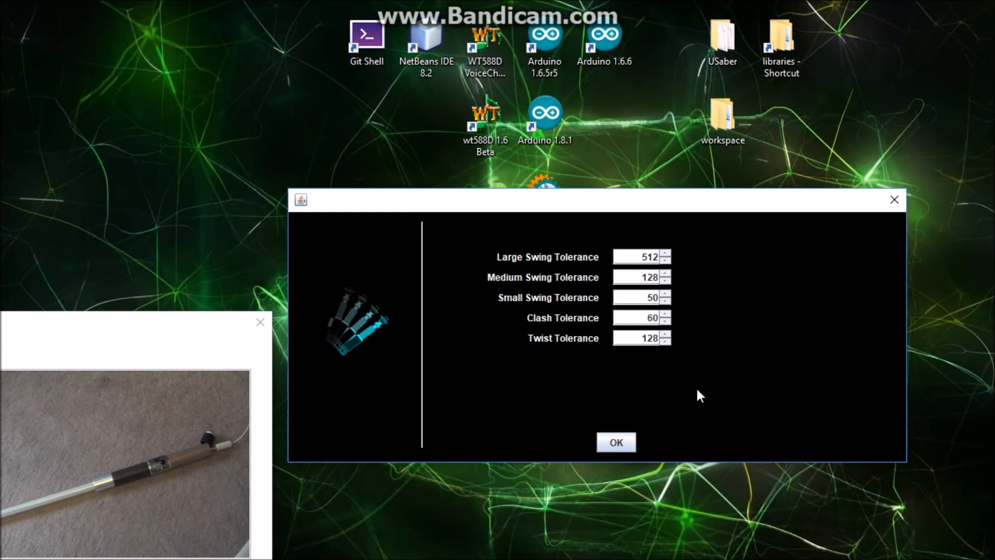
mouse_move(705, 391)
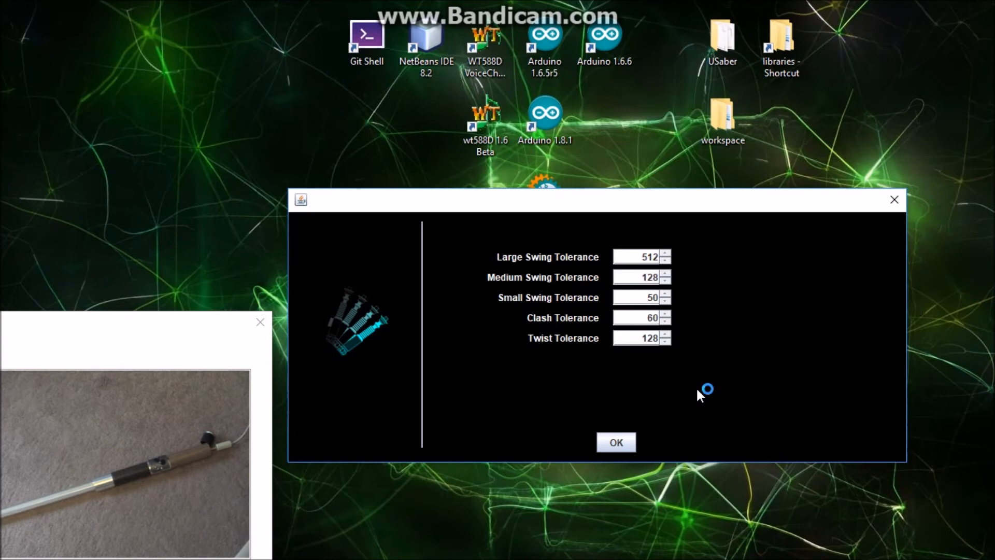
mouse_move(673, 389)
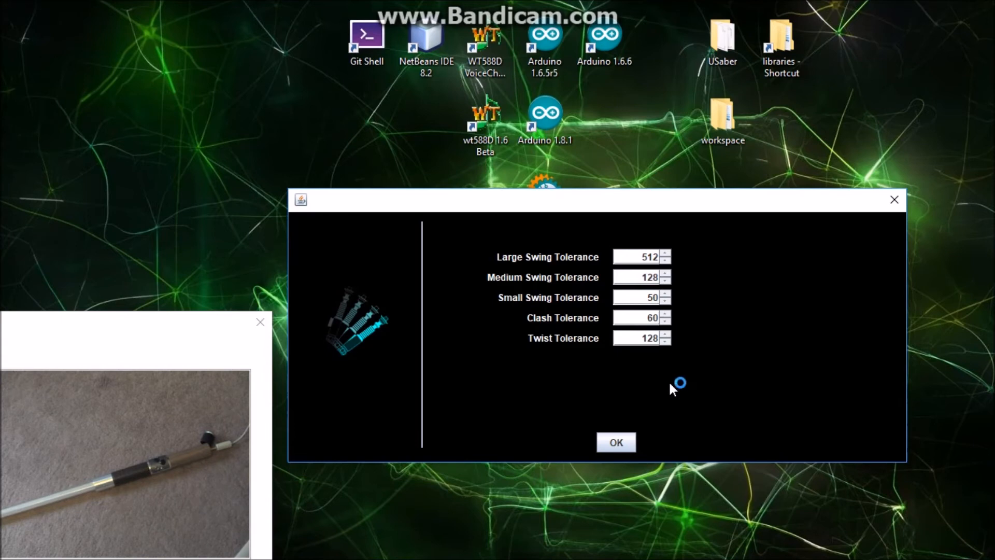
mouse_move(615, 441)
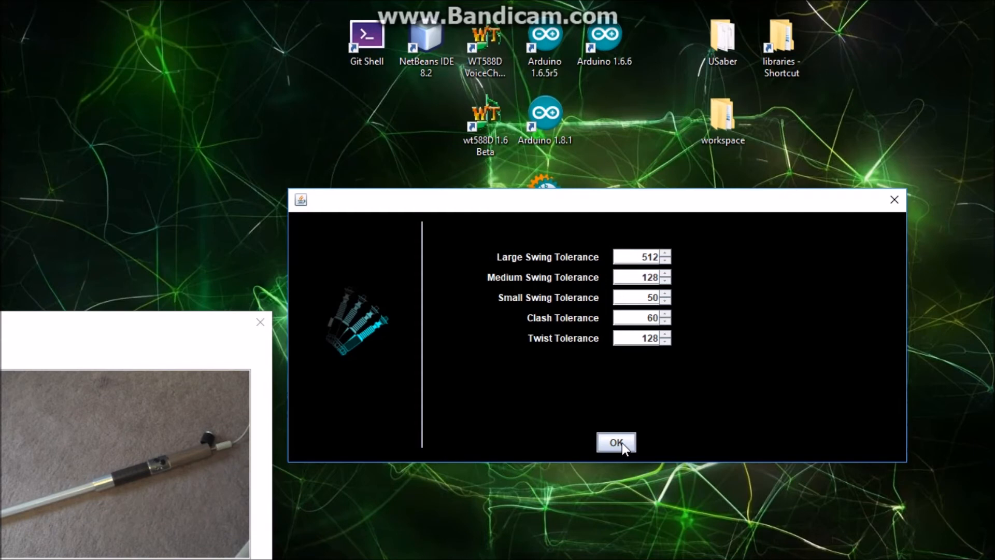
click(614, 442)
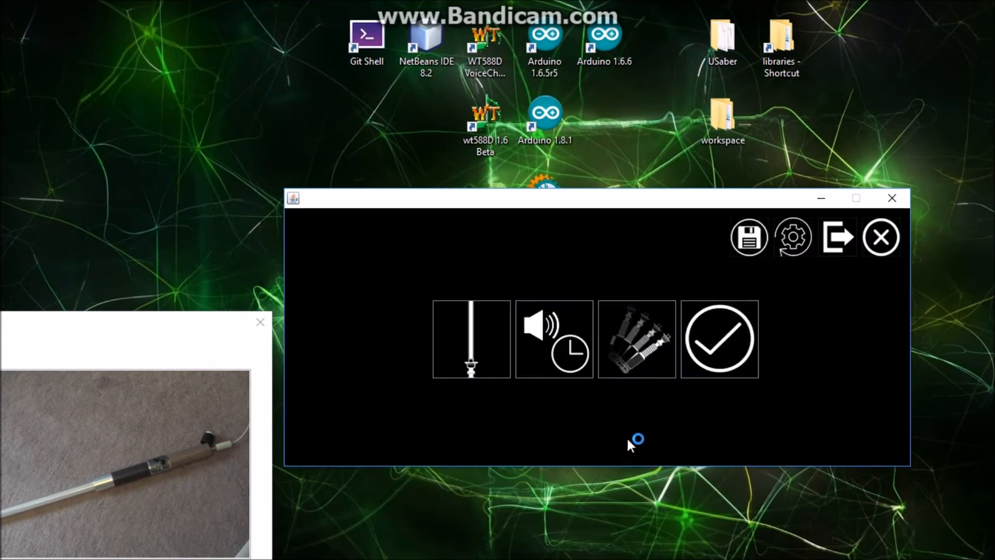
mouse_move(663, 419)
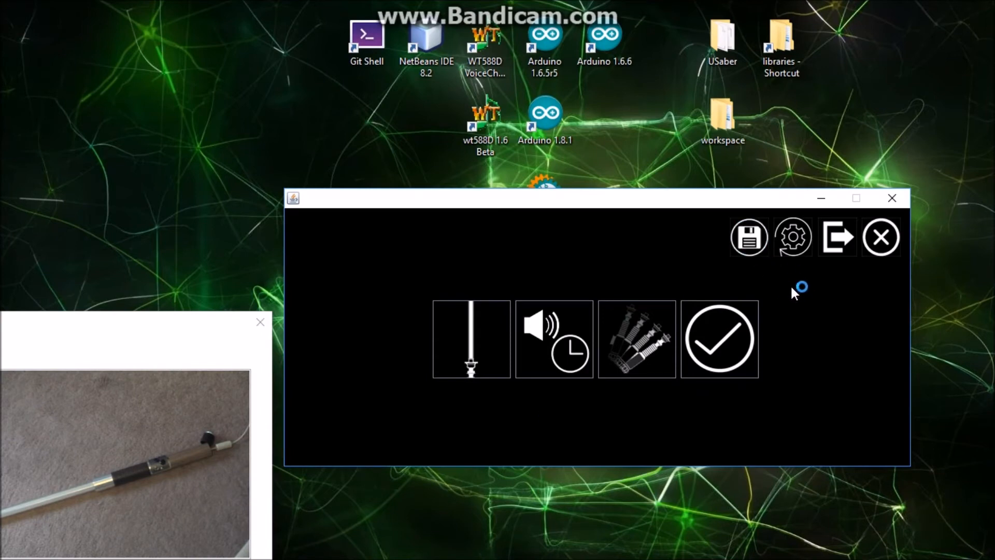
mouse_move(764, 263)
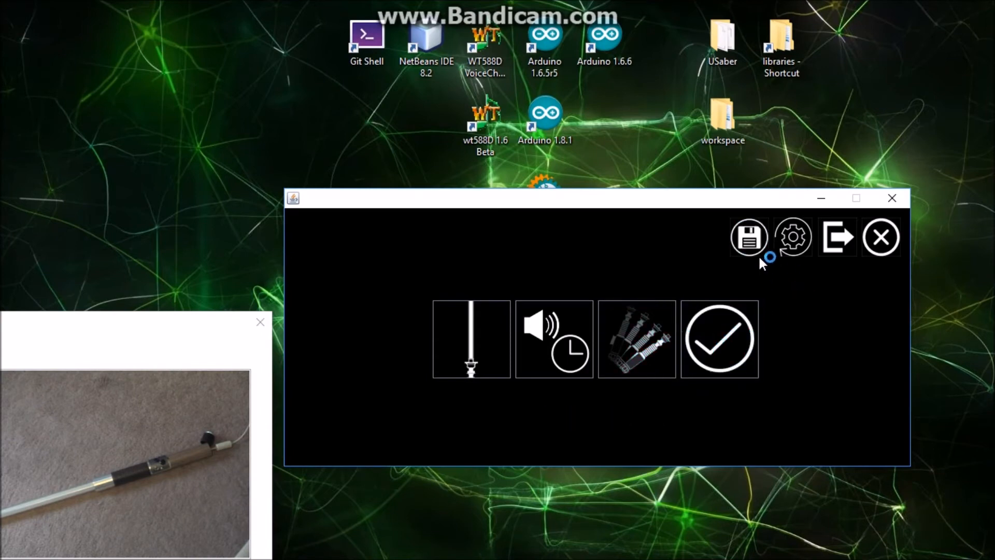
mouse_move(810, 284)
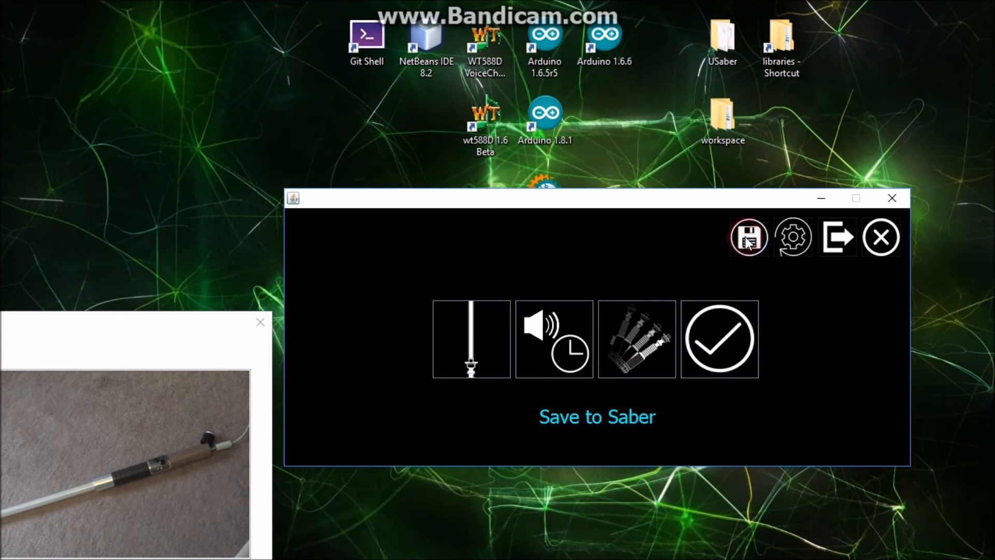
mouse_move(748, 238)
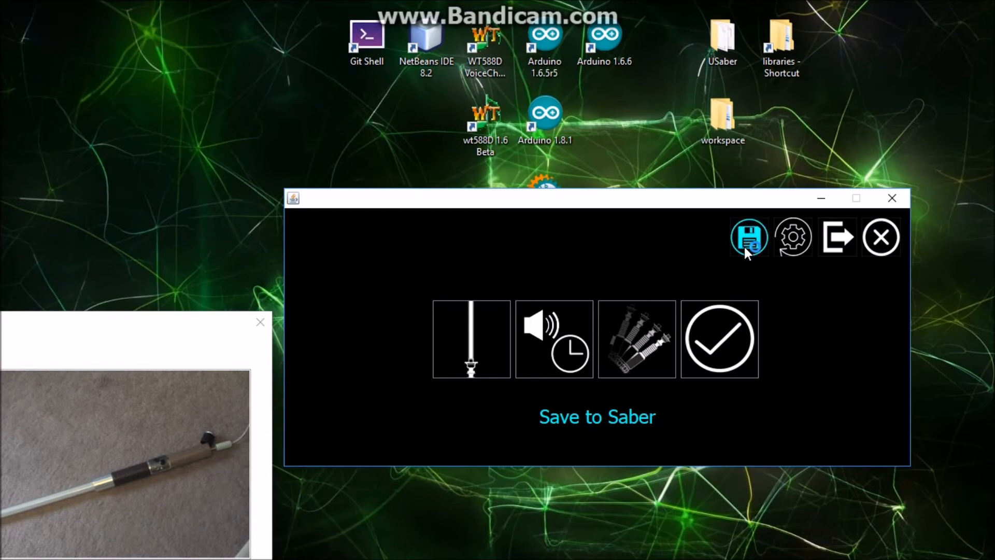
- Save the settings to the saber, then disconnect back to the connection window
click(748, 236)
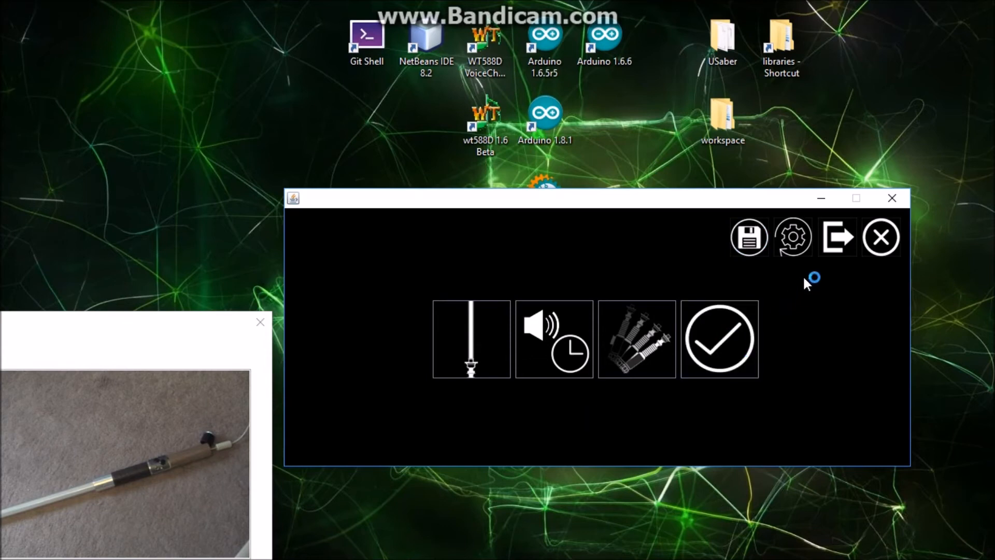
mouse_move(807, 284)
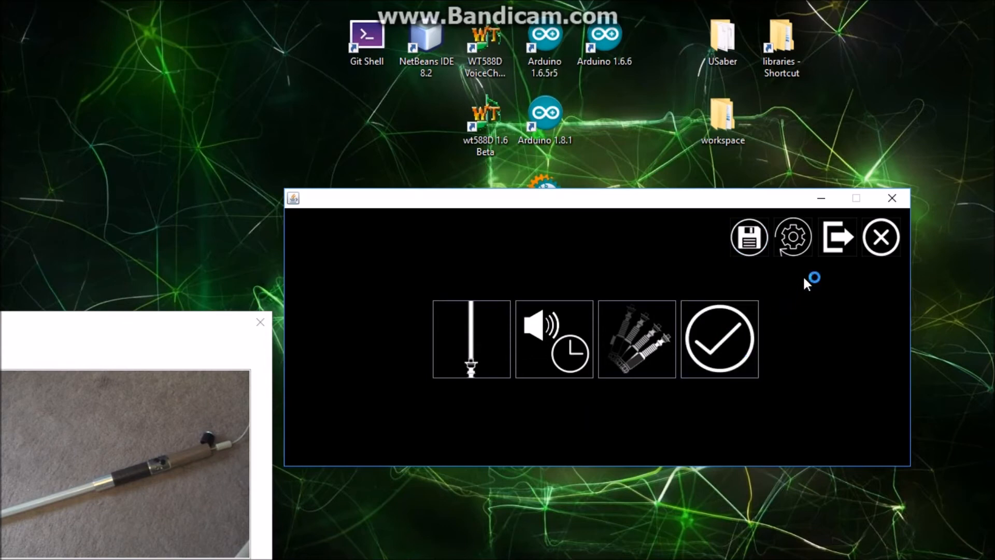
mouse_move(821, 266)
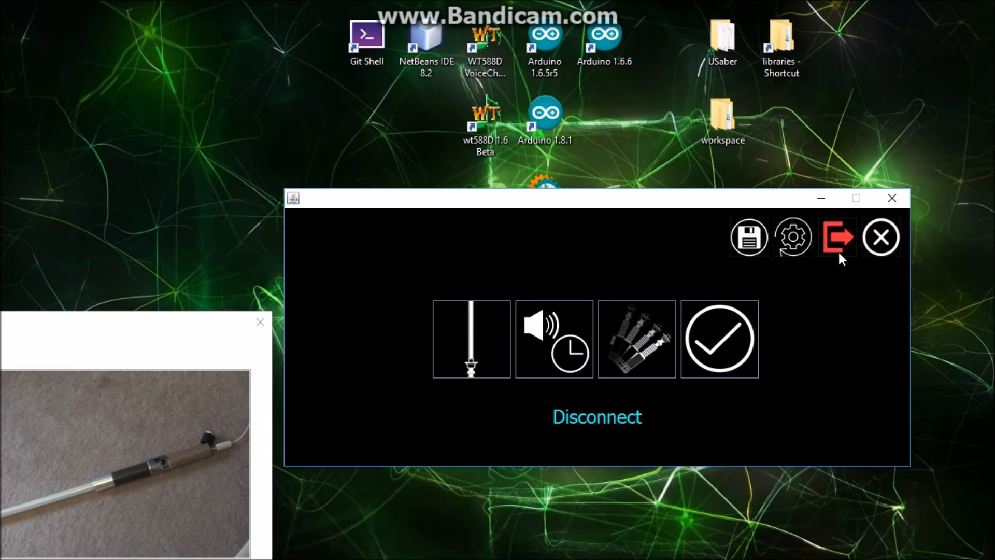
mouse_move(881, 240)
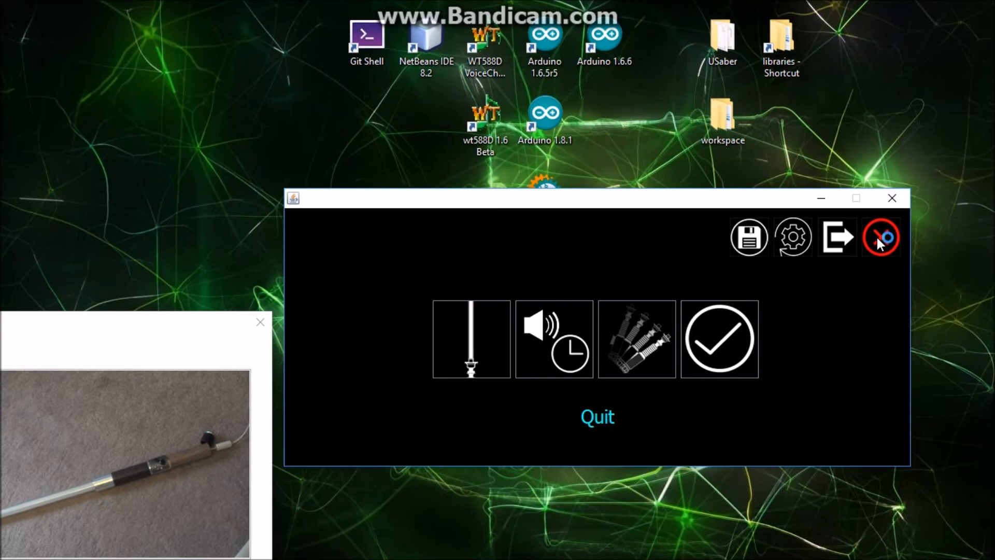
mouse_move(882, 245)
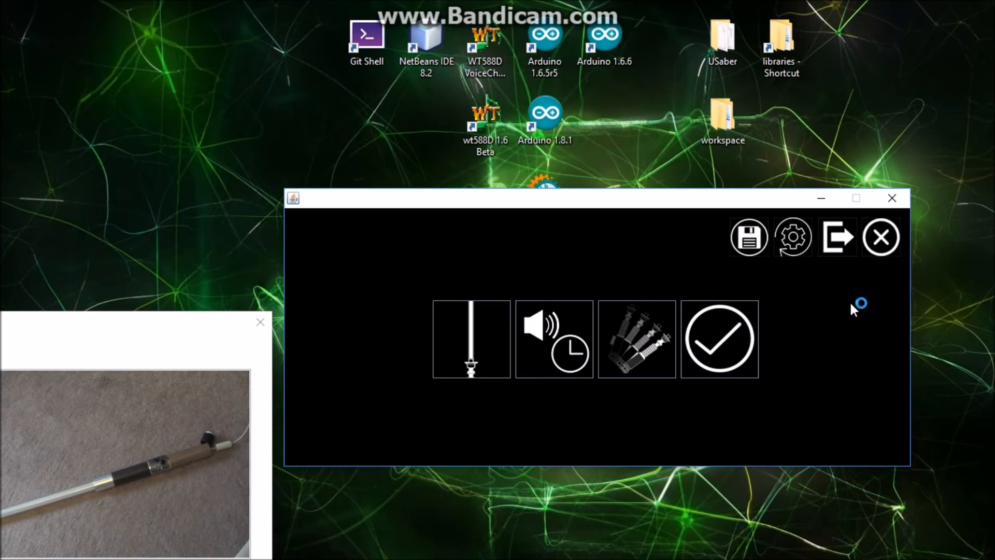
click(838, 236)
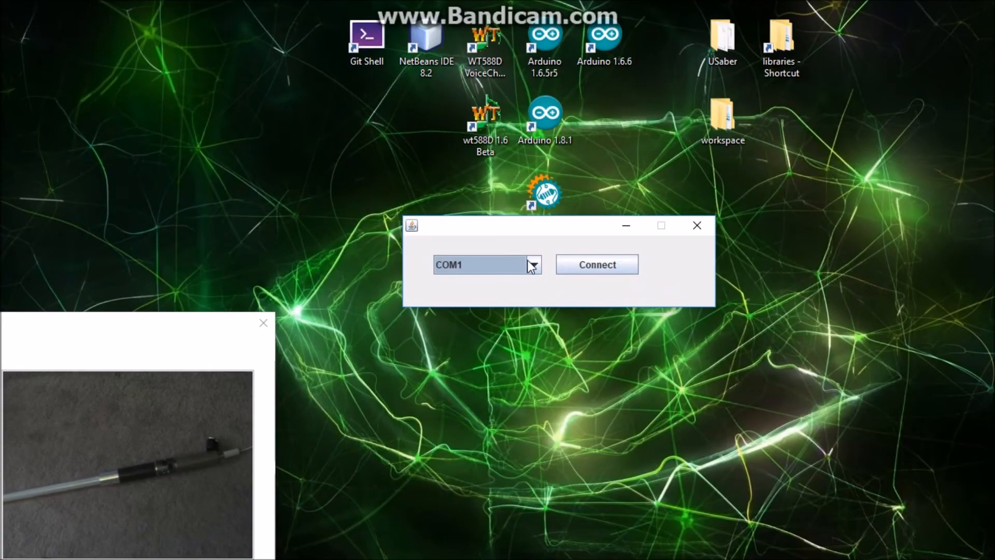
- Reconnect to the saber over COM4 and return to the main settings menu
click(596, 264)
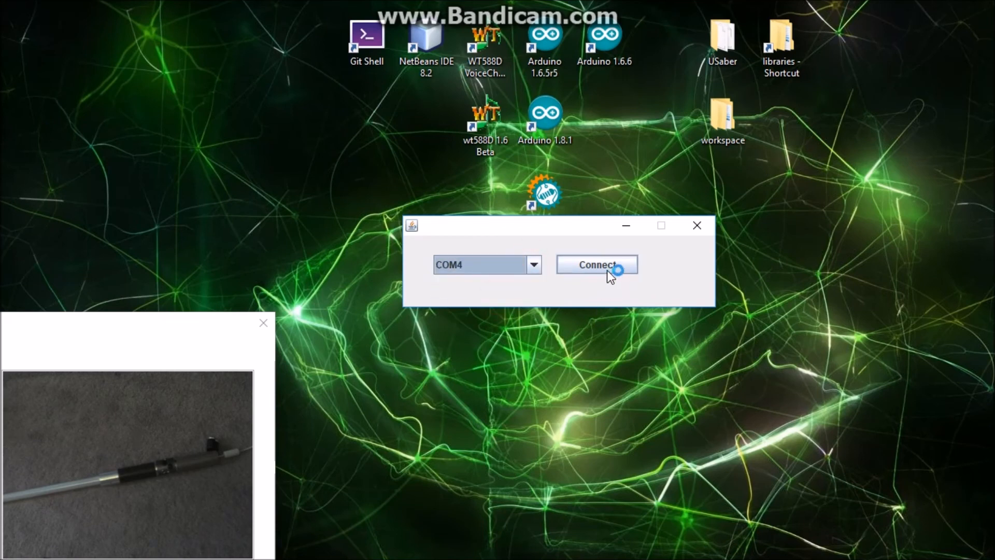
click(597, 264)
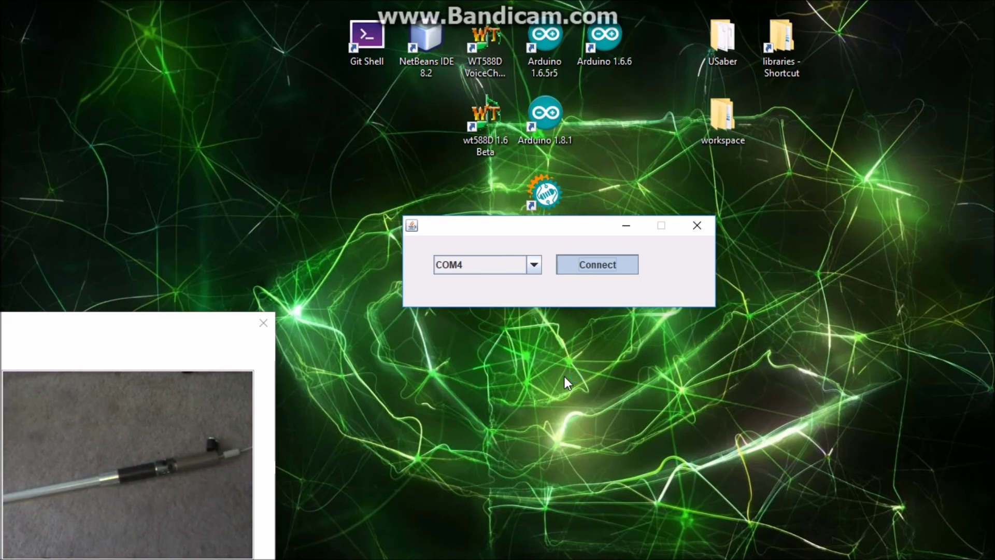
click(595, 265)
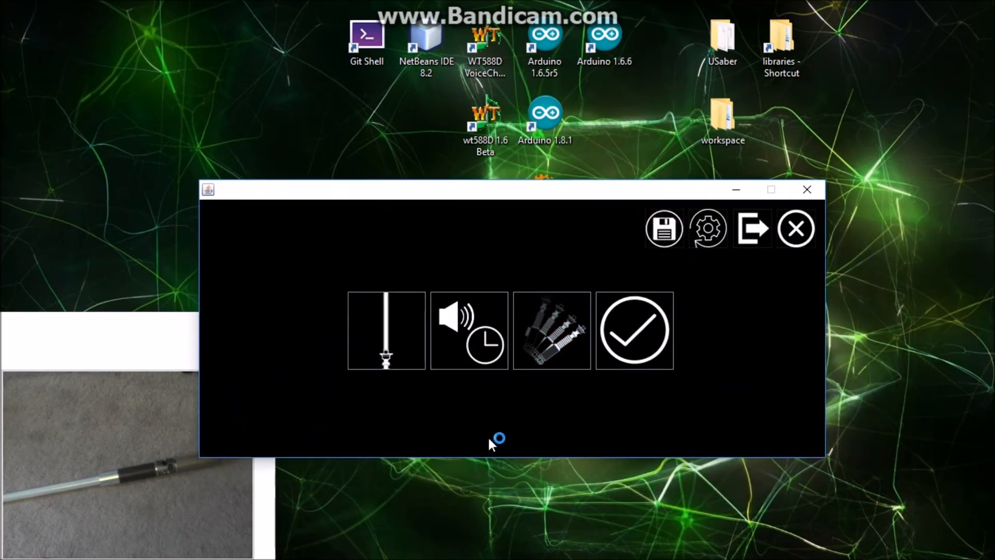
mouse_move(386, 330)
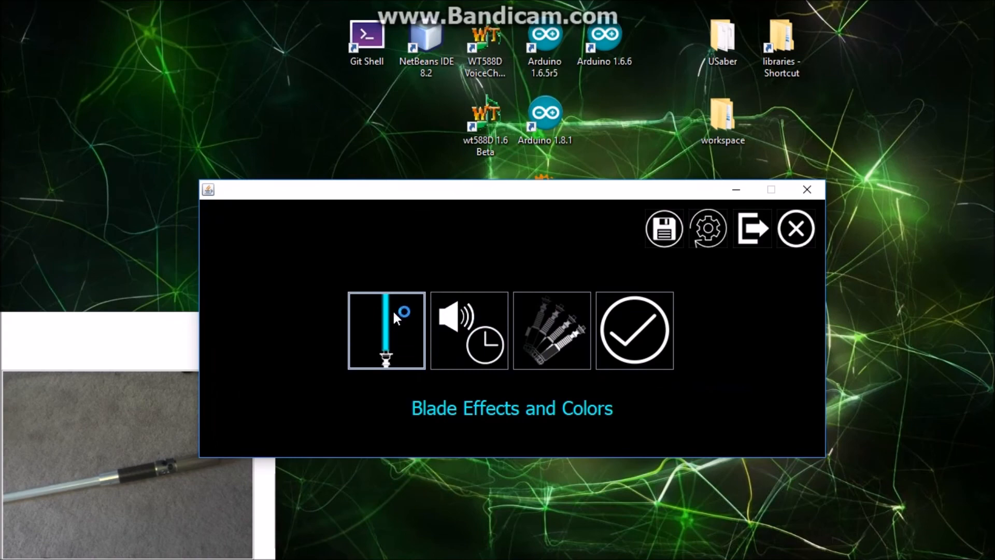
- Raise the Main Color from 4 to preset 6 (249, 0, 95), preview it and confirm
click(385, 329)
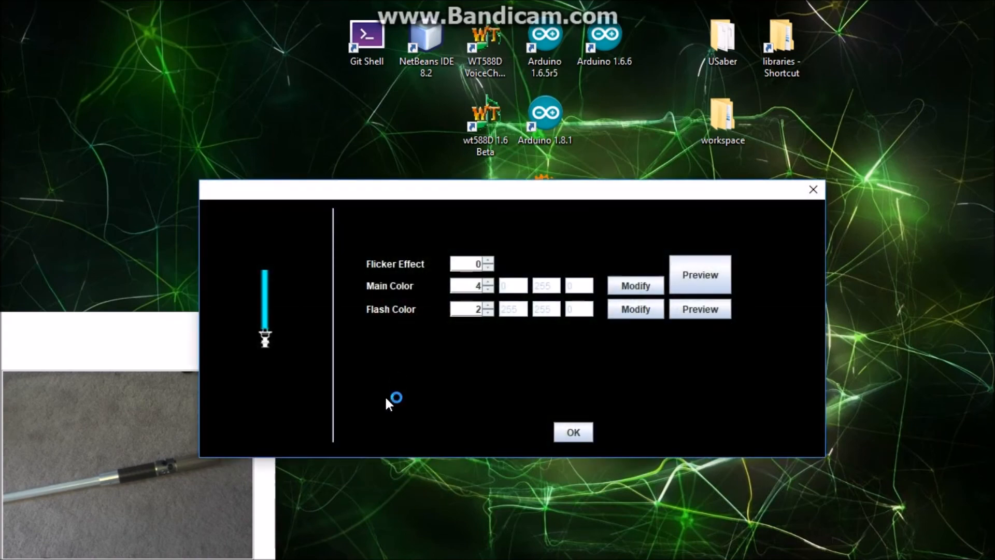
mouse_move(482, 336)
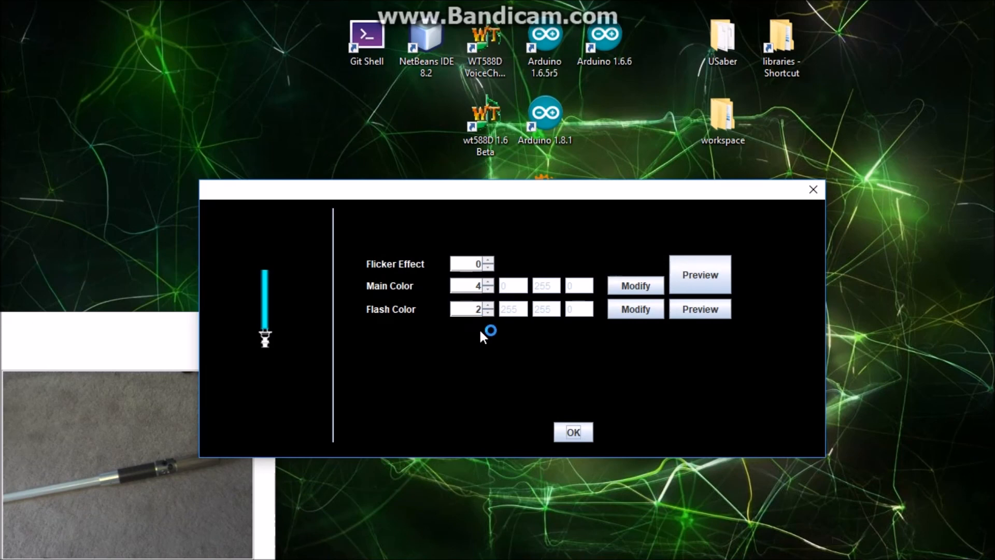
mouse_move(544, 308)
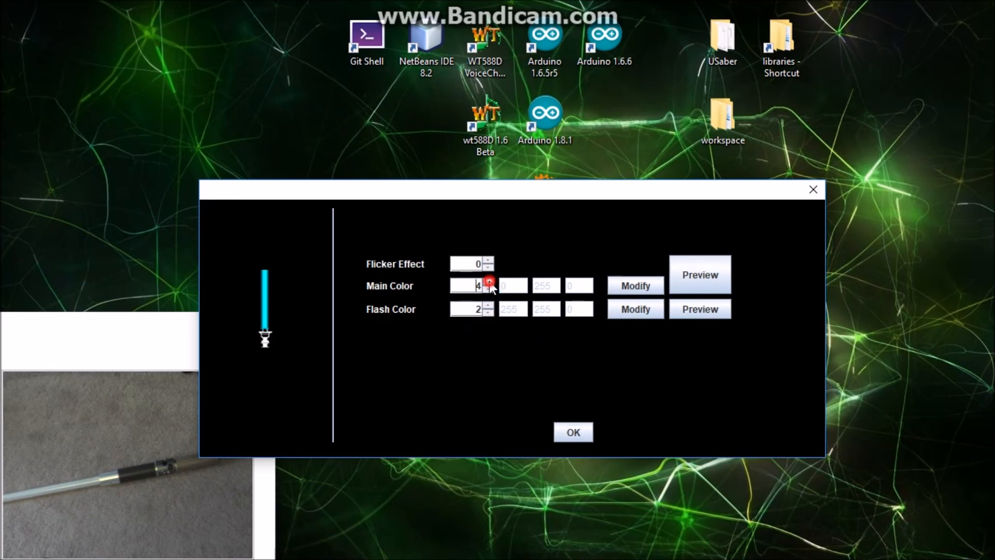
click(488, 282)
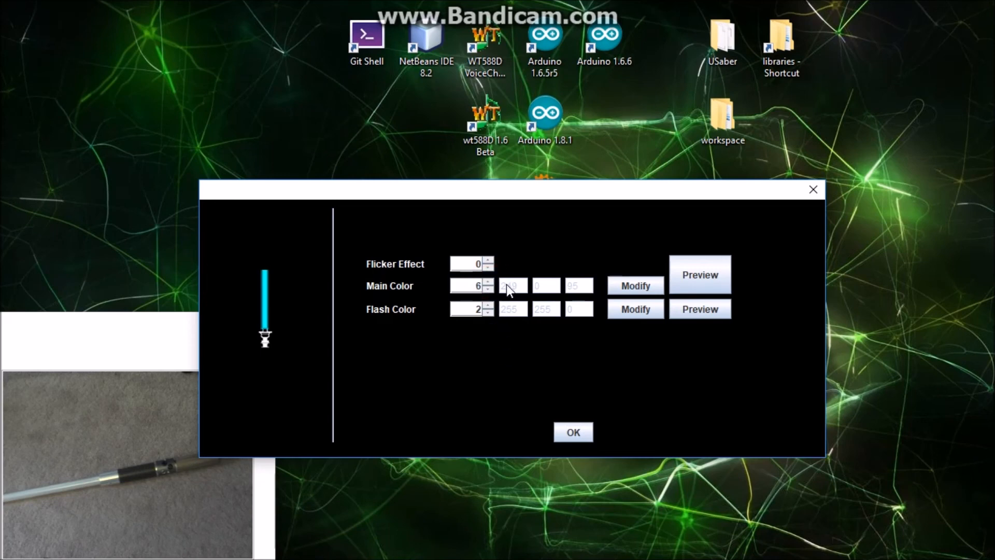
click(698, 273)
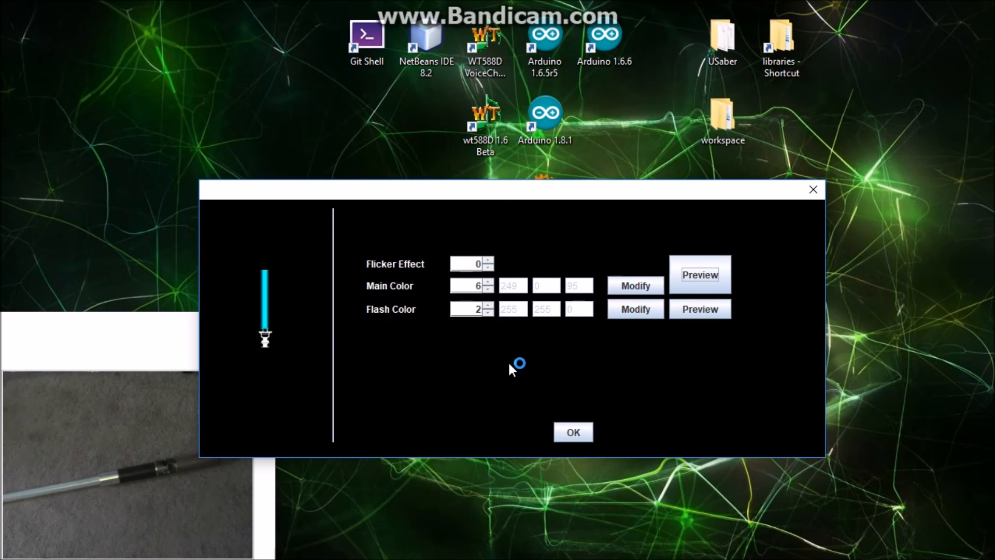
mouse_move(437, 228)
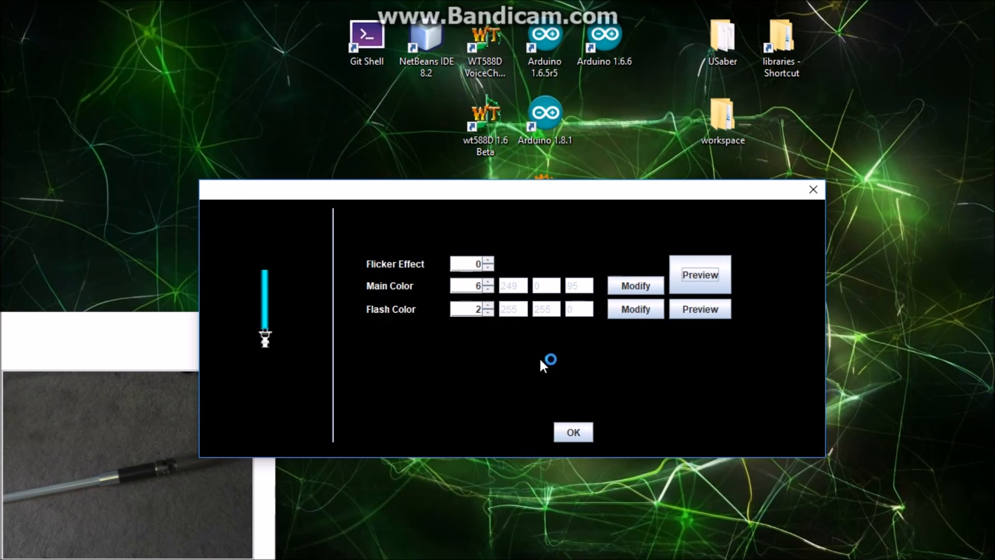
mouse_move(514, 357)
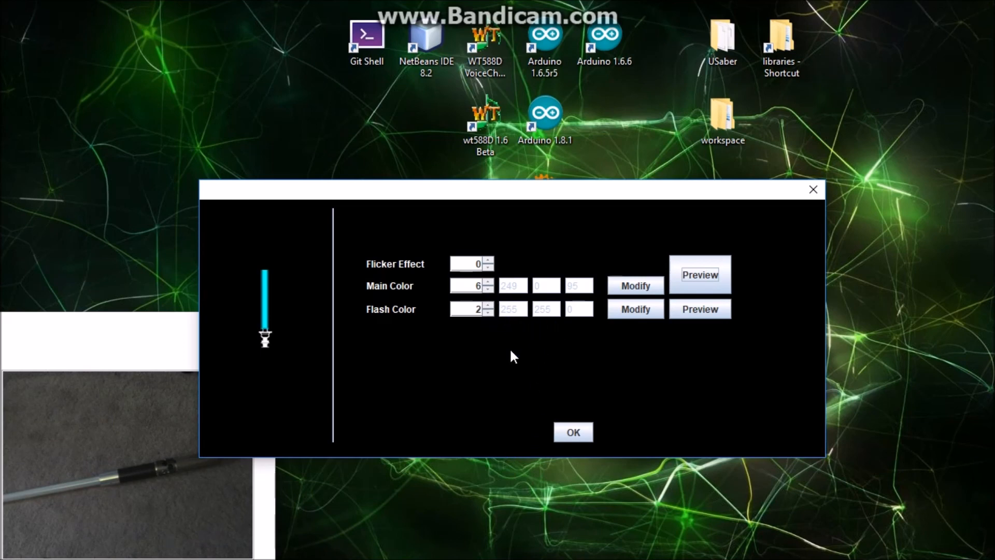
click(572, 432)
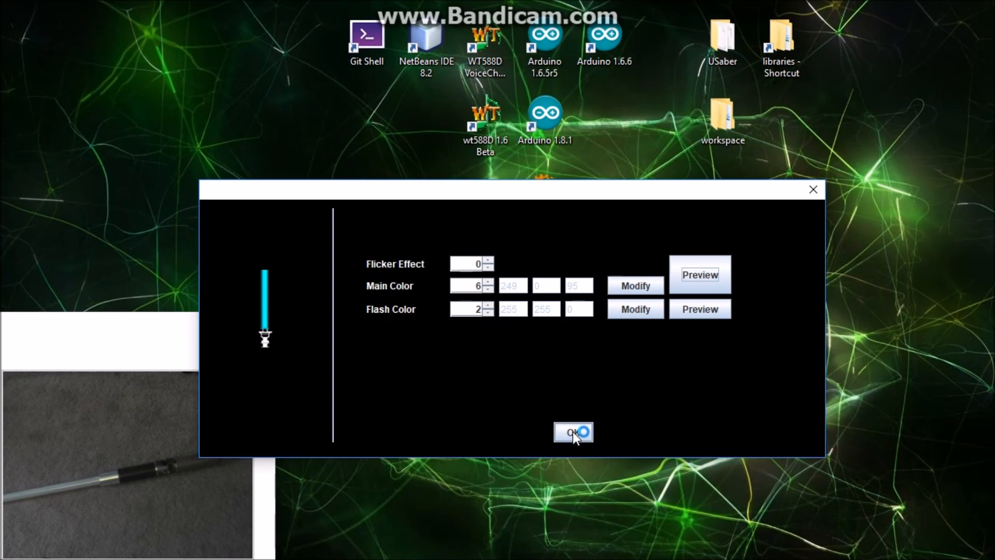
click(572, 432)
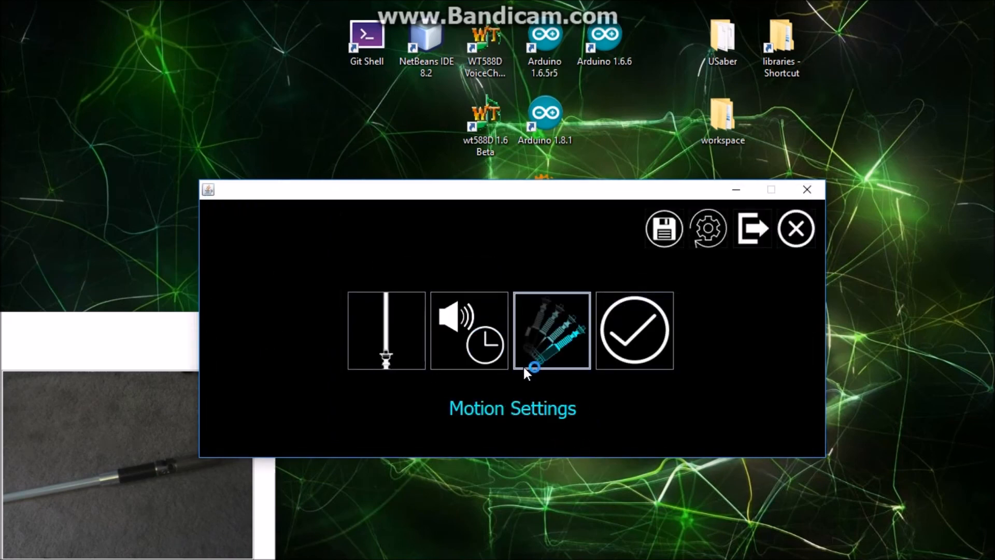
mouse_move(550, 356)
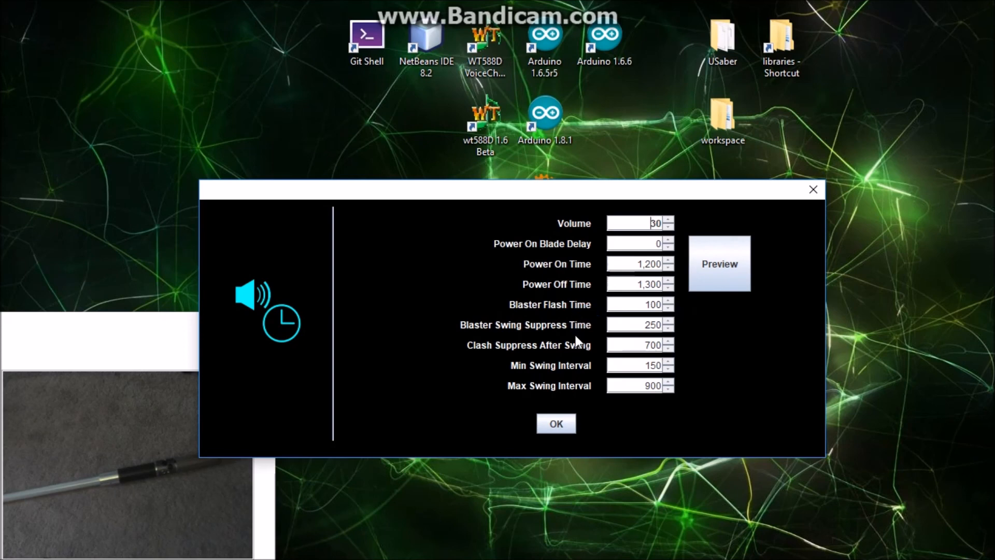
mouse_move(623, 351)
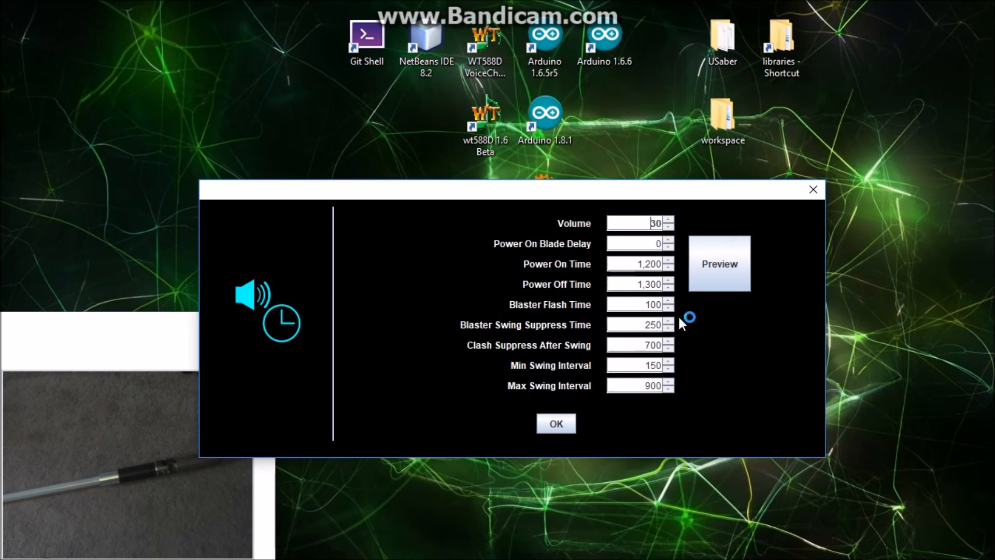
mouse_move(714, 314)
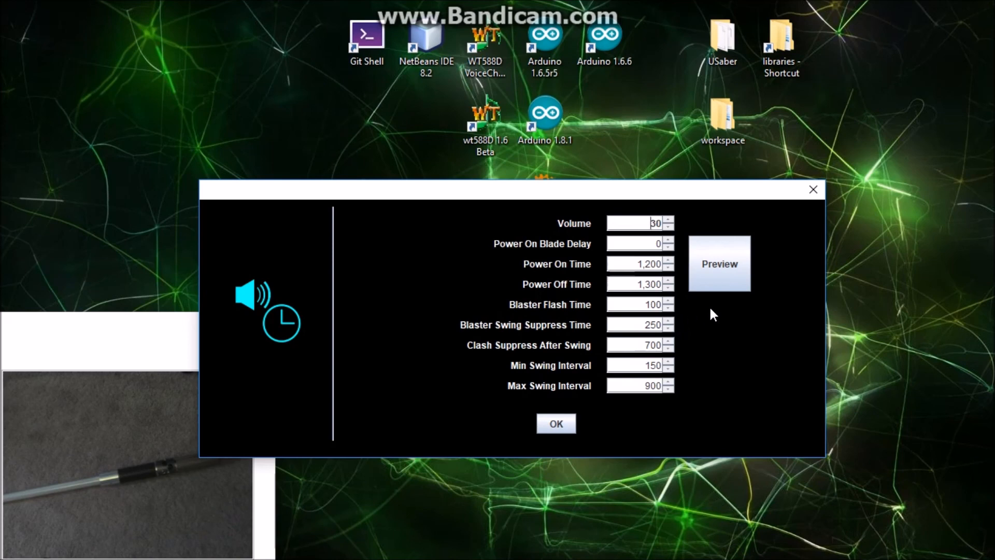
click(719, 263)
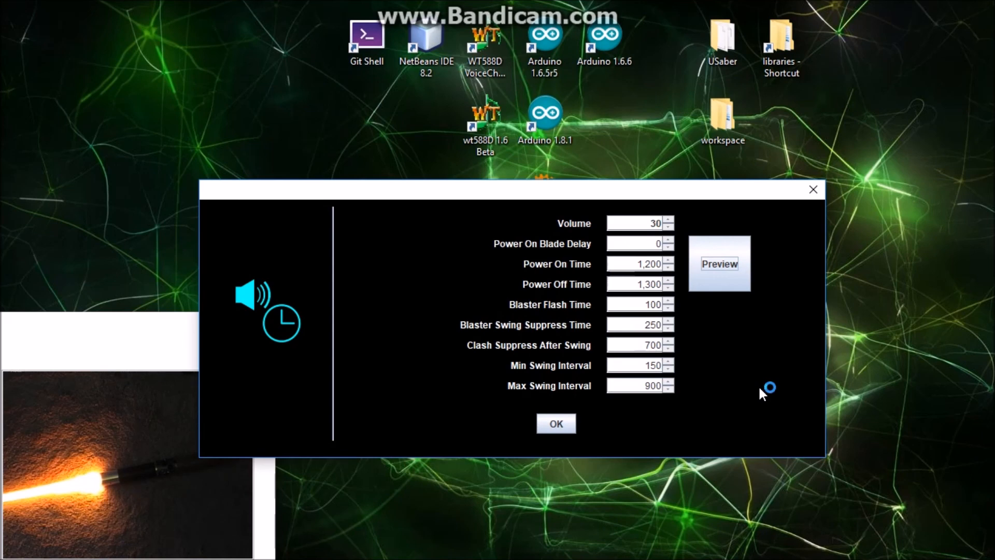
mouse_move(761, 394)
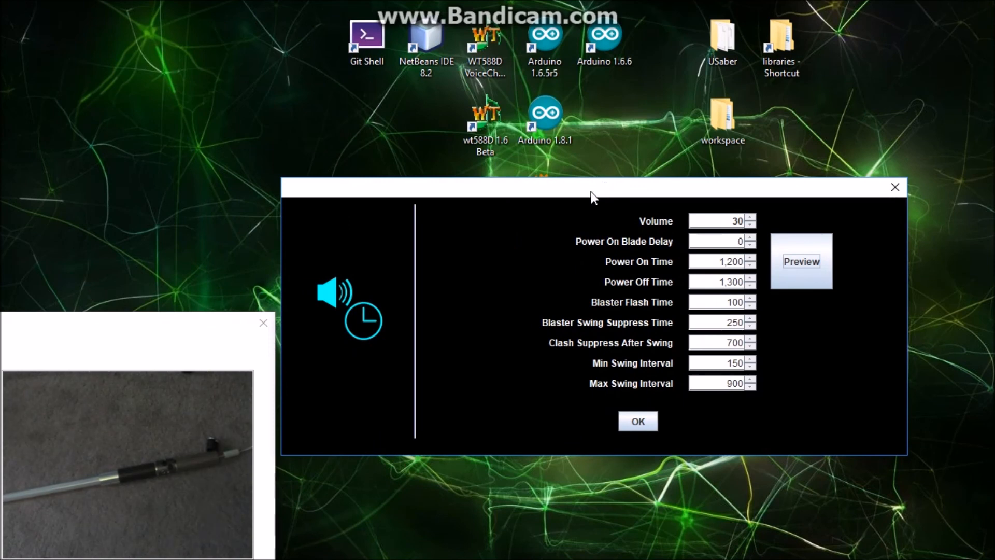
click(637, 421)
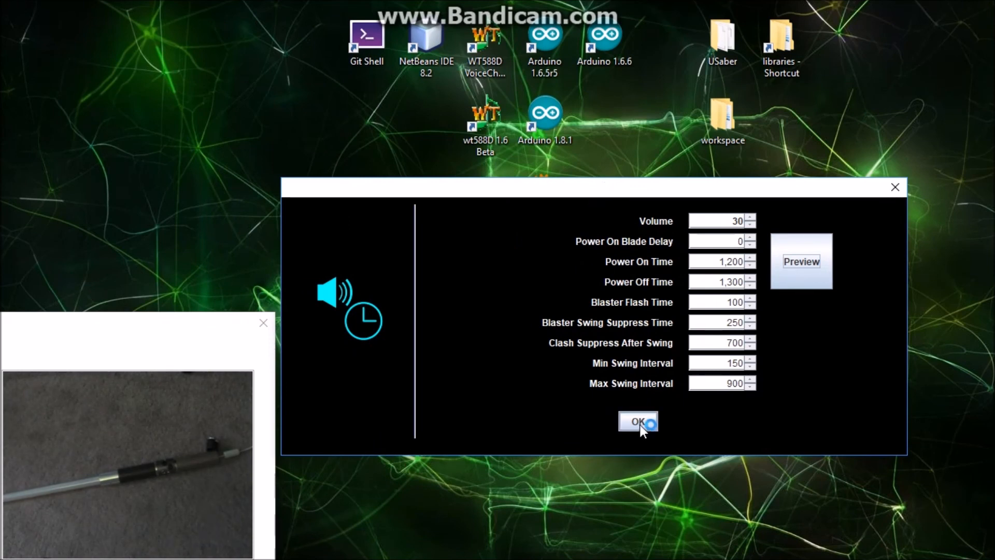